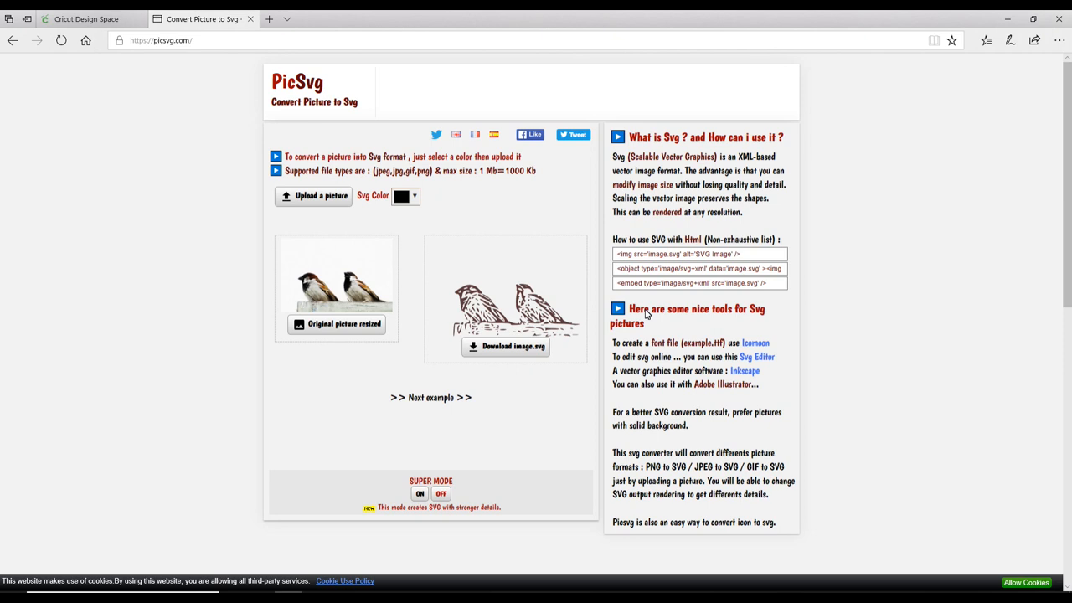
{"action": "mouse_move", "coordinate": [355, 203]}
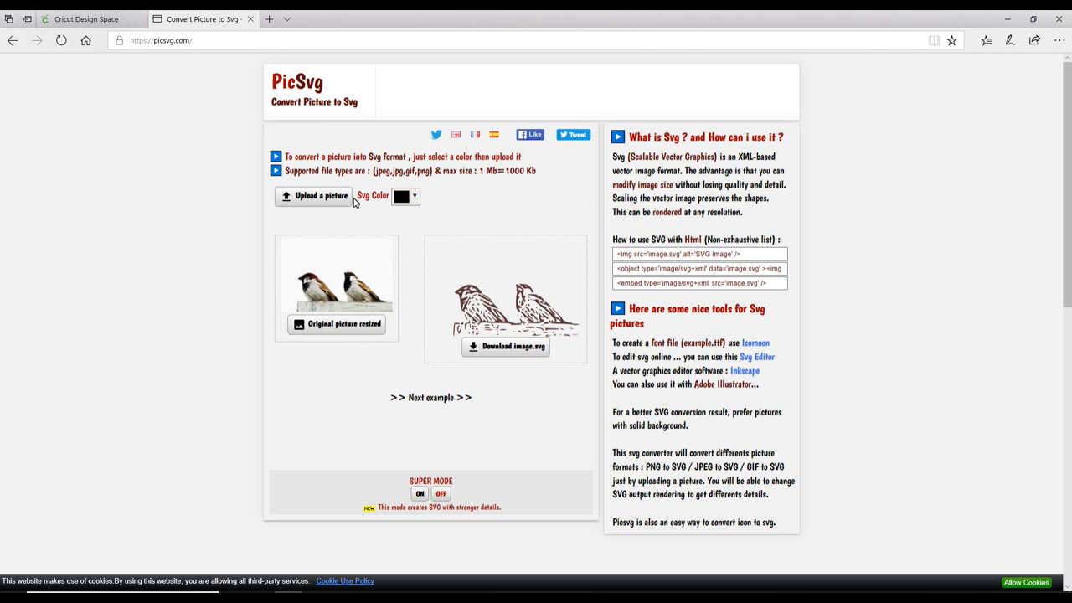
{"action": "mouse_move", "coordinate": [321, 195]}
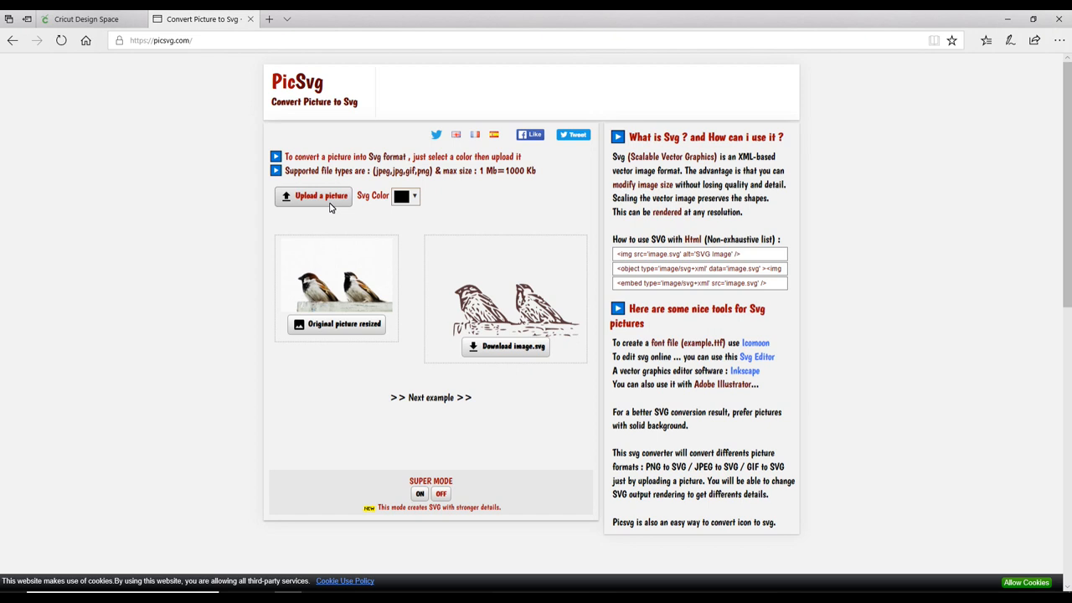
Step: Open PicSvg's file picker to choose a picture to upload
{"action": "left_click", "coordinate": [314, 195]}
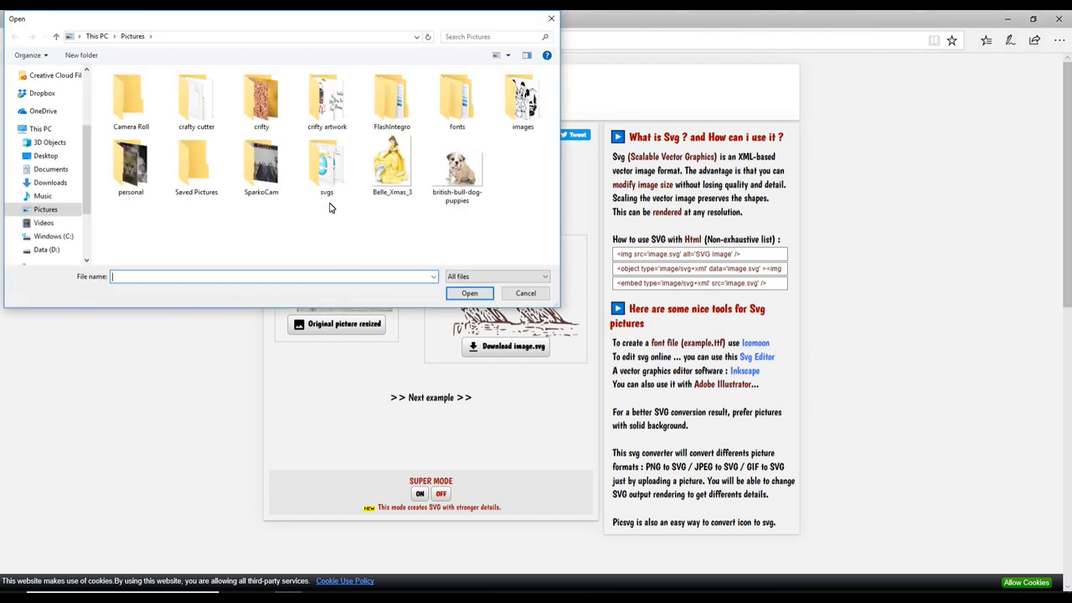
Step: Upload Belle_Xmas_3 and preview the Invert #1 and Invert #2 filters
{"action": "left_click", "coordinate": [392, 163]}
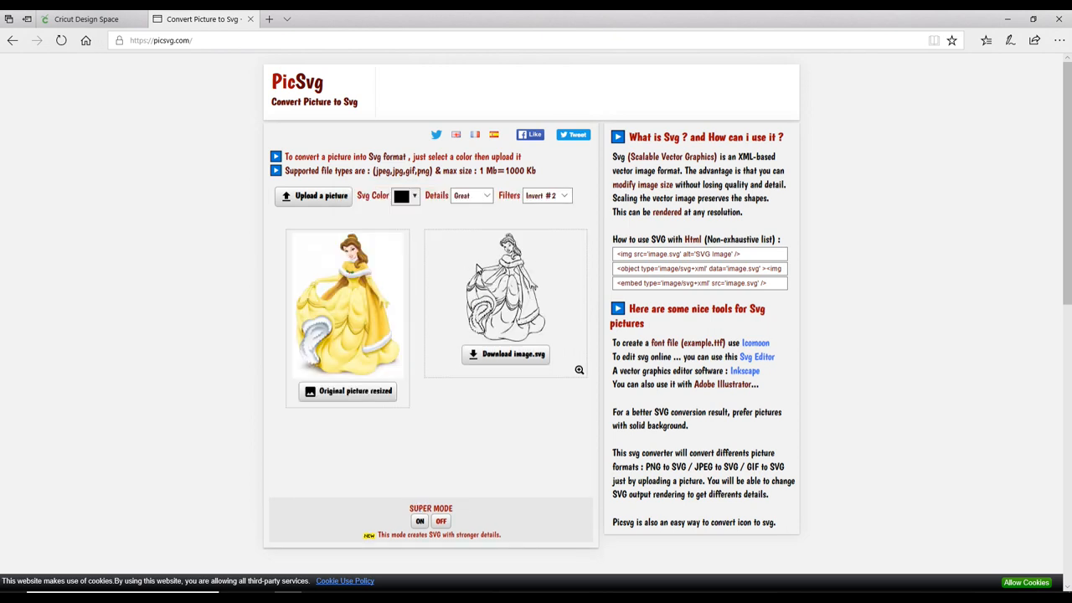
{"action": "mouse_move", "coordinate": [553, 306]}
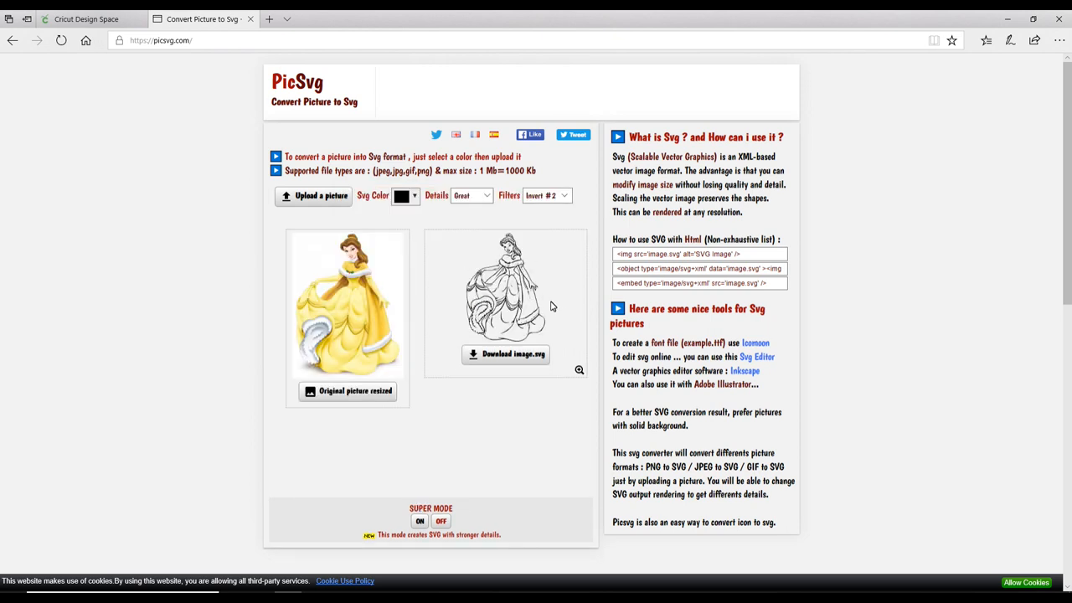
{"action": "left_click", "coordinate": [545, 196]}
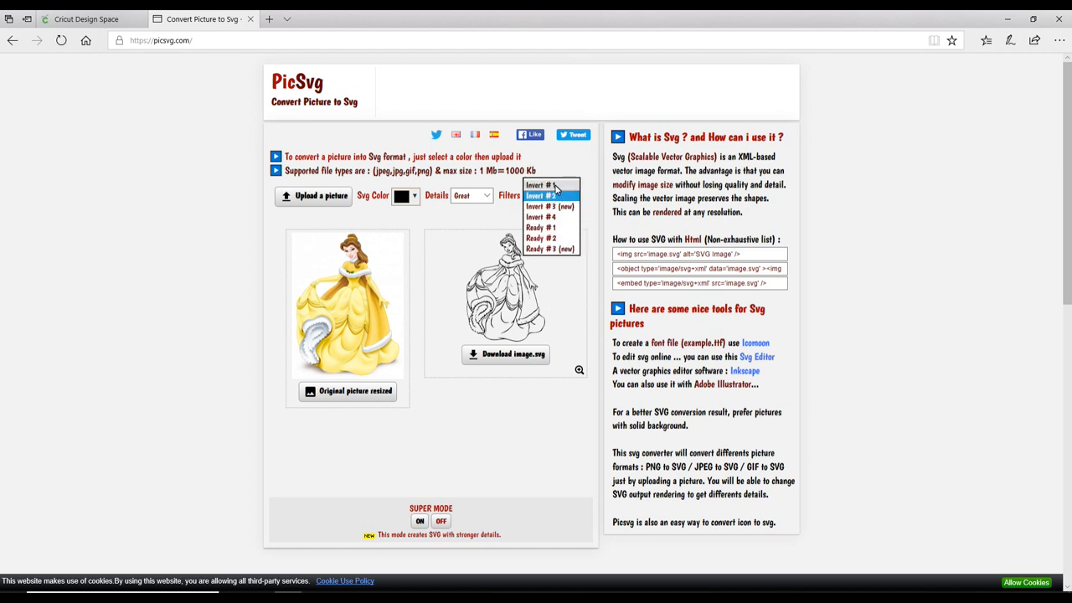
{"action": "left_click", "coordinate": [539, 195]}
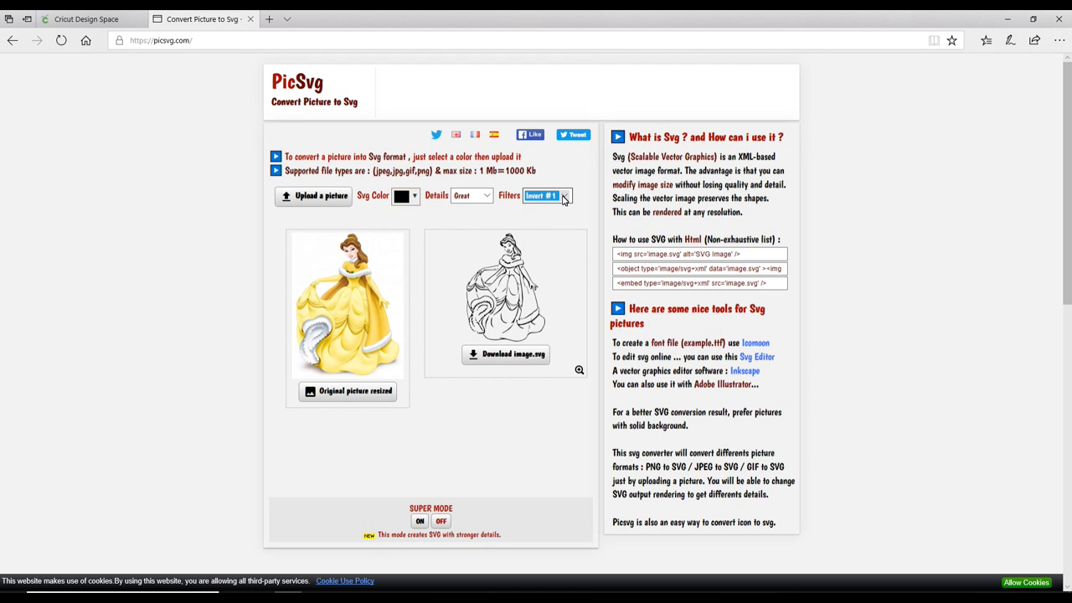
{"action": "left_click", "coordinate": [564, 195]}
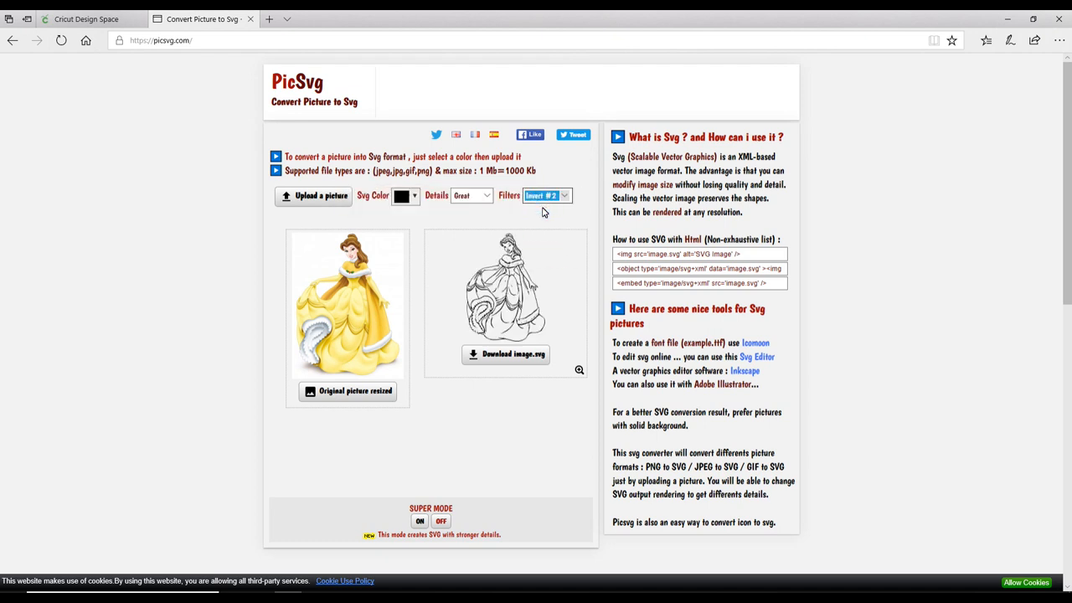
Step: Compare other invert and Ready filters, then settle on Invert #1
{"action": "left_click", "coordinate": [562, 196]}
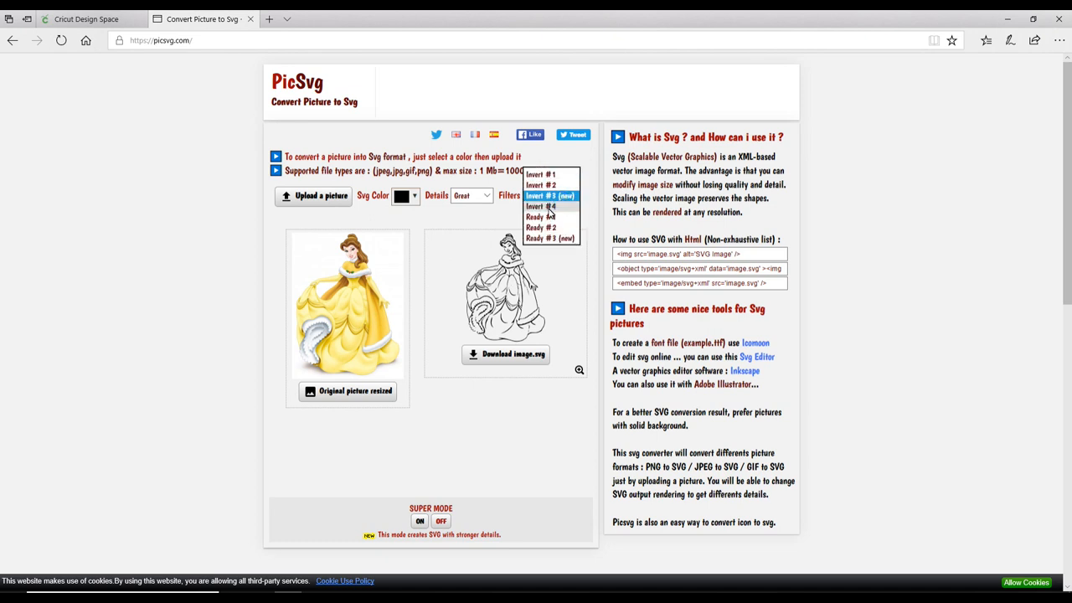
{"action": "left_click", "coordinate": [542, 195]}
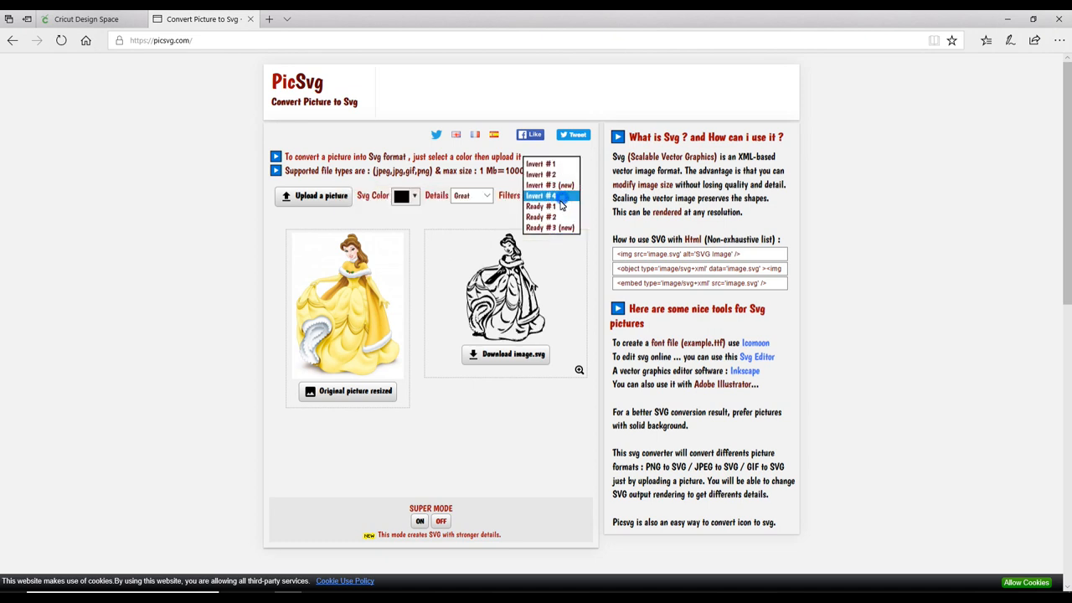
{"action": "left_click", "coordinate": [541, 206]}
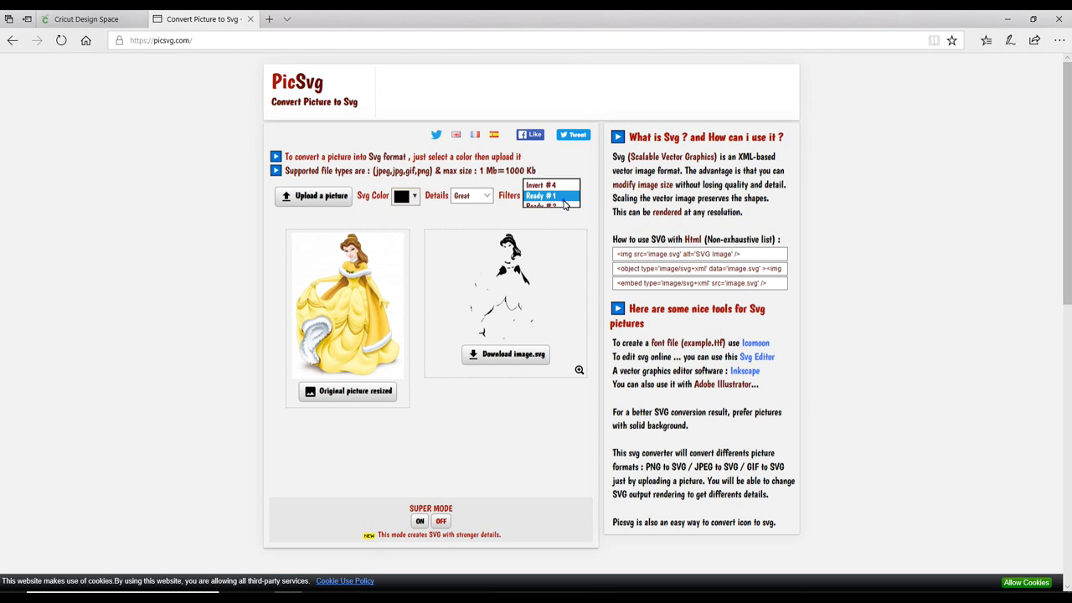
{"action": "left_click", "coordinate": [540, 206]}
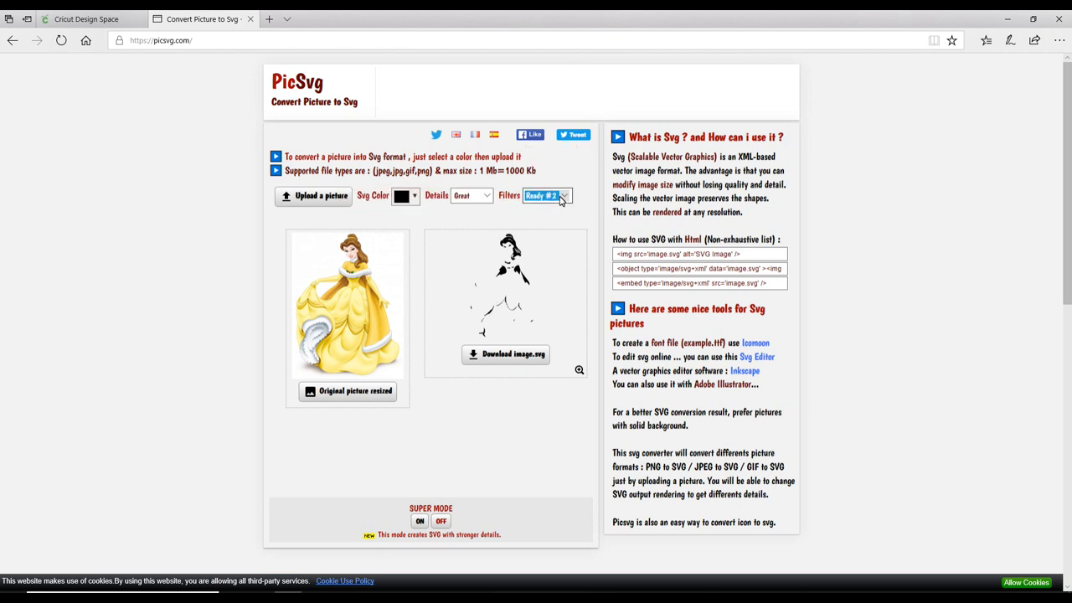
{"action": "left_click", "coordinate": [563, 195]}
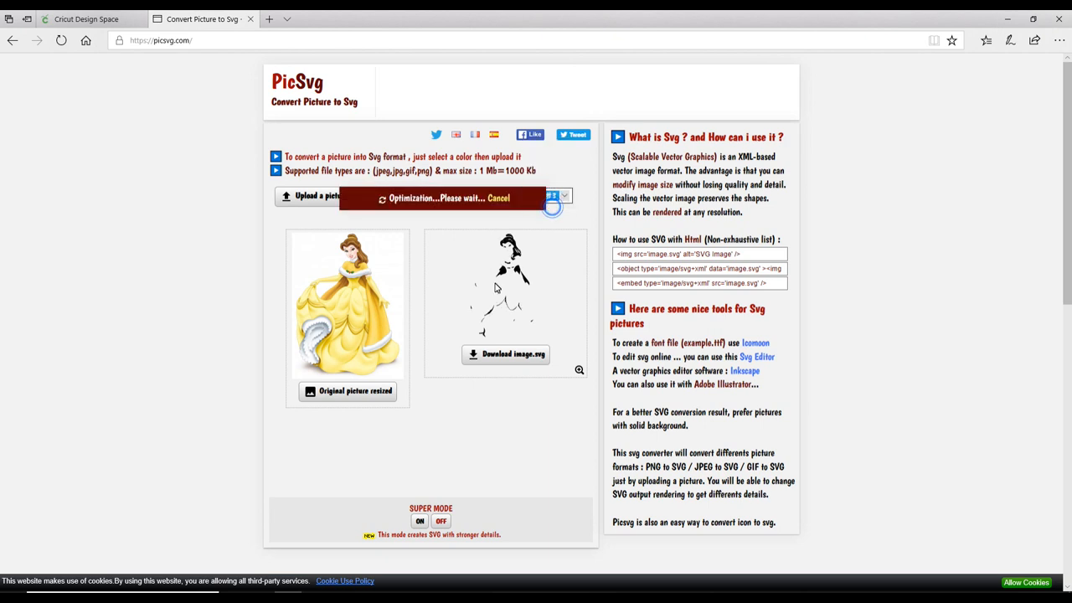
{"action": "left_click", "coordinate": [553, 195]}
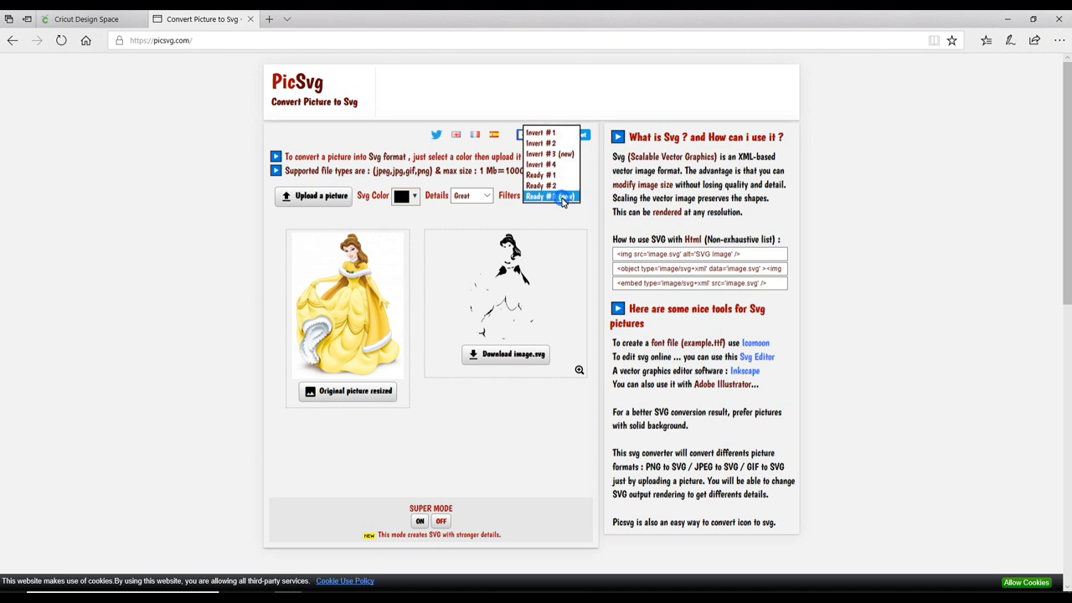
{"action": "left_click", "coordinate": [540, 133]}
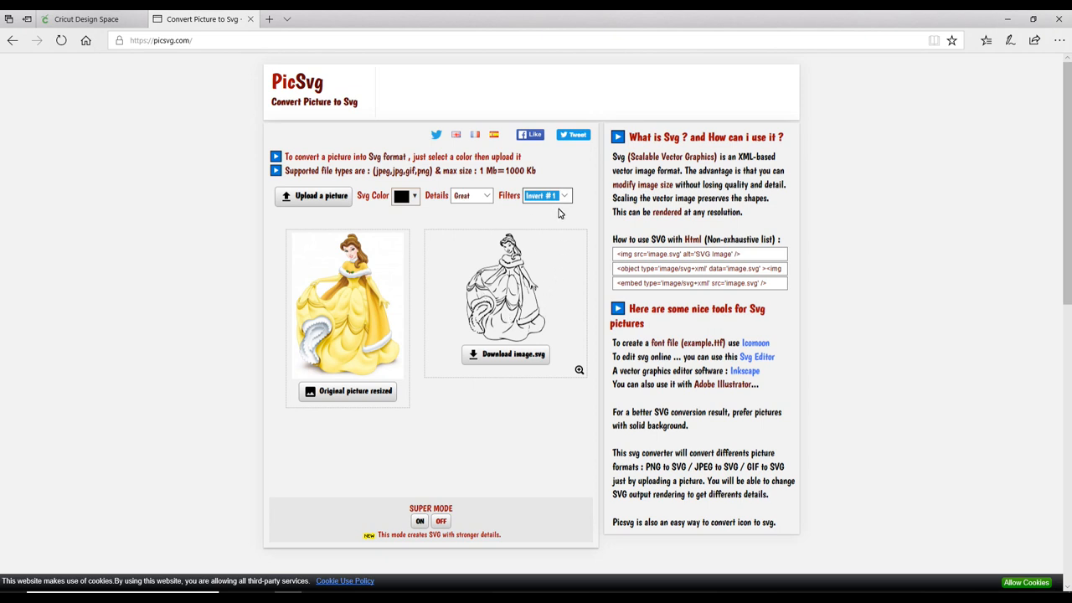
{"action": "mouse_move", "coordinate": [535, 325]}
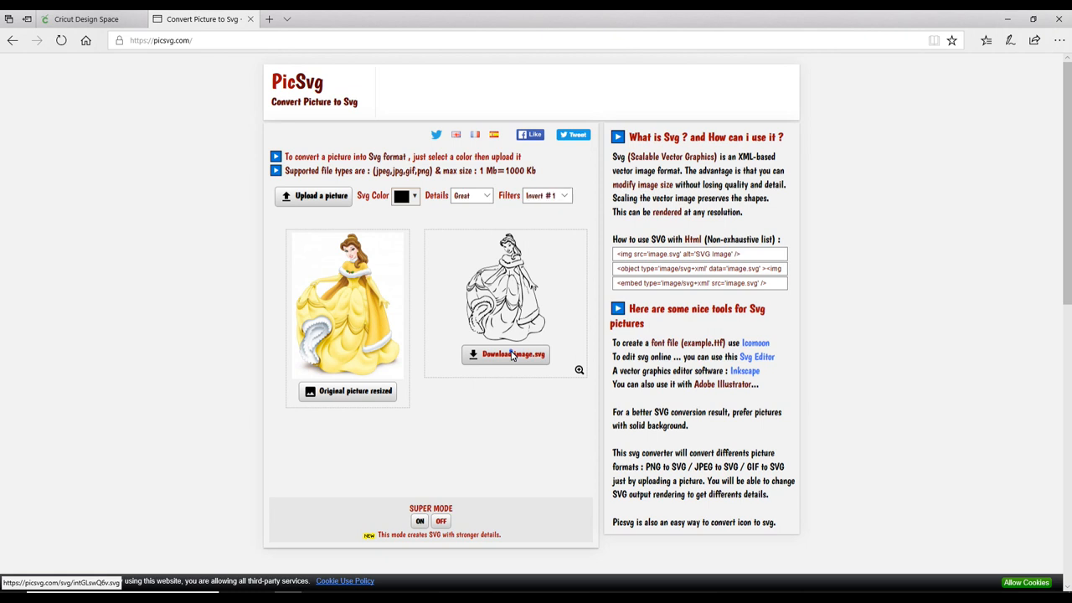
Step: Download the Invert #1 princess image.svg and view it in the Pictures folder
{"action": "left_click", "coordinate": [505, 353]}
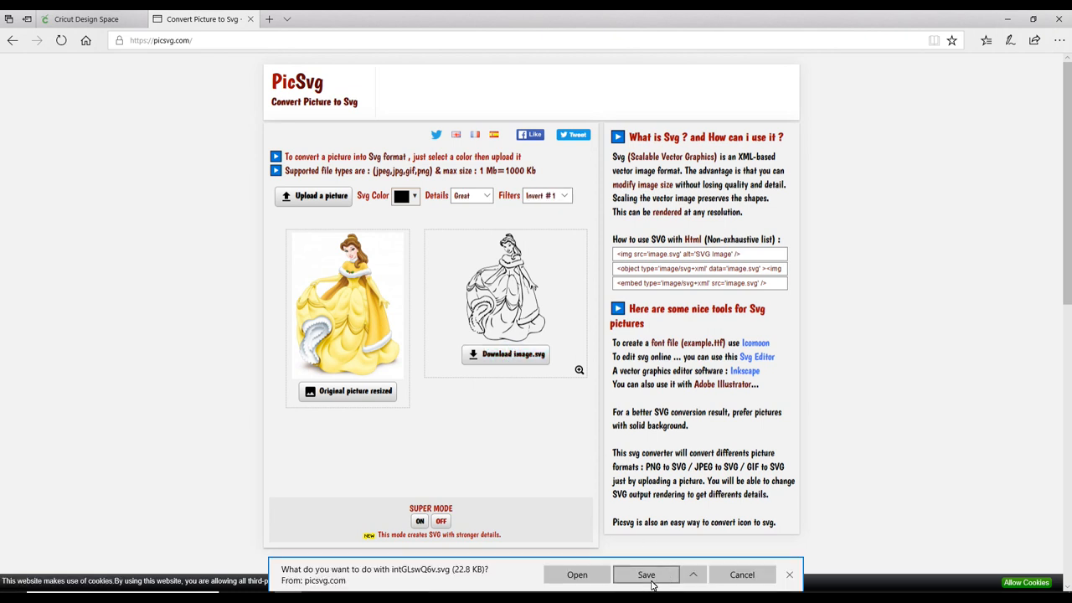
{"action": "left_click", "coordinate": [646, 575]}
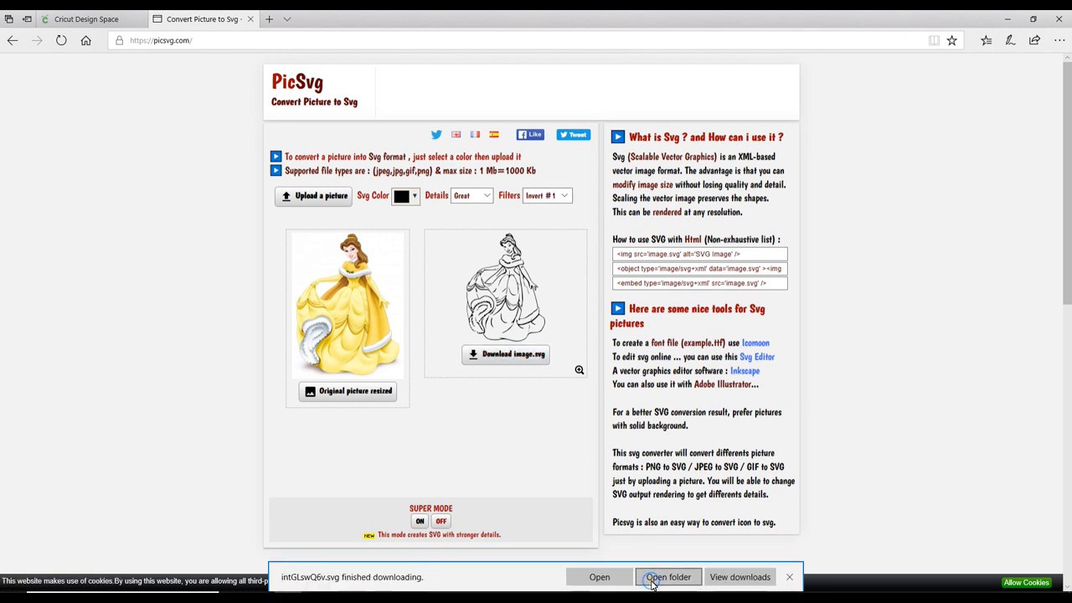
{"action": "left_click", "coordinate": [668, 577]}
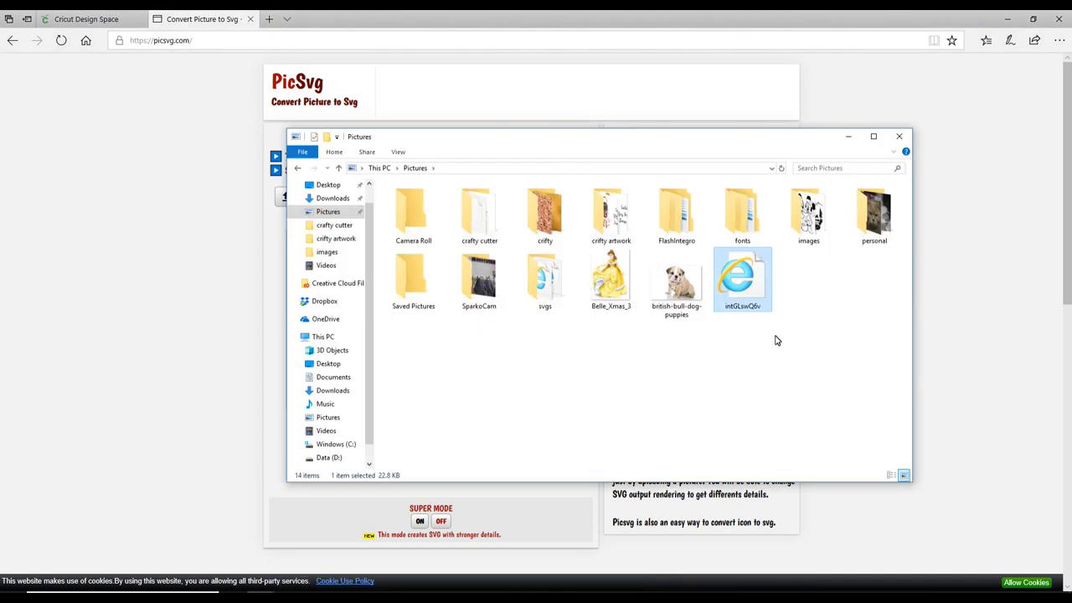
{"action": "mouse_move", "coordinate": [753, 270]}
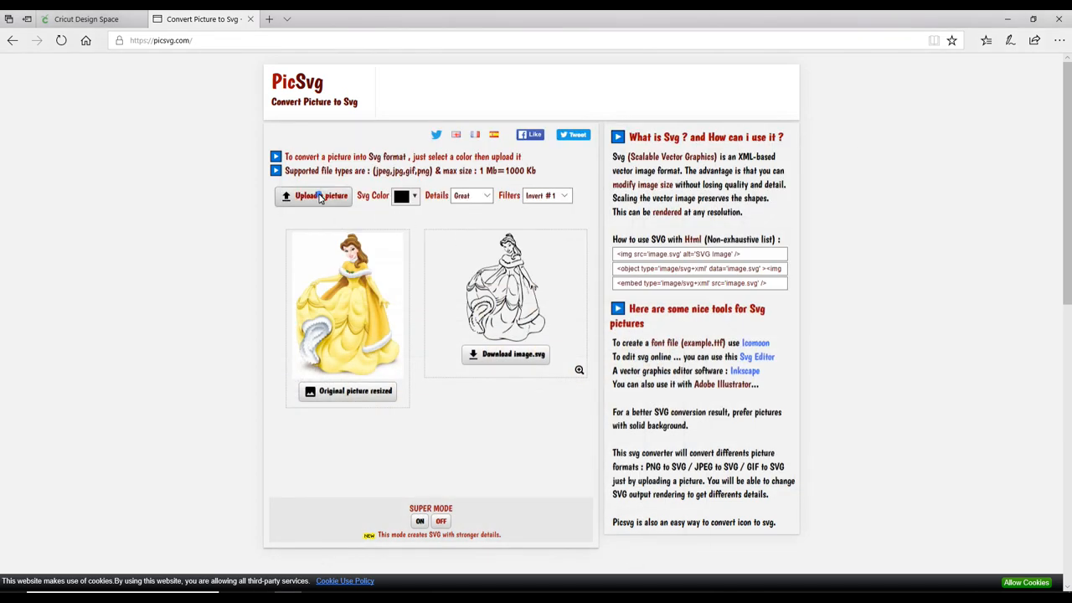
Step: Upload the british-bull-dog-puppies picture and try filters such as Invert #4
{"action": "left_click", "coordinate": [314, 195]}
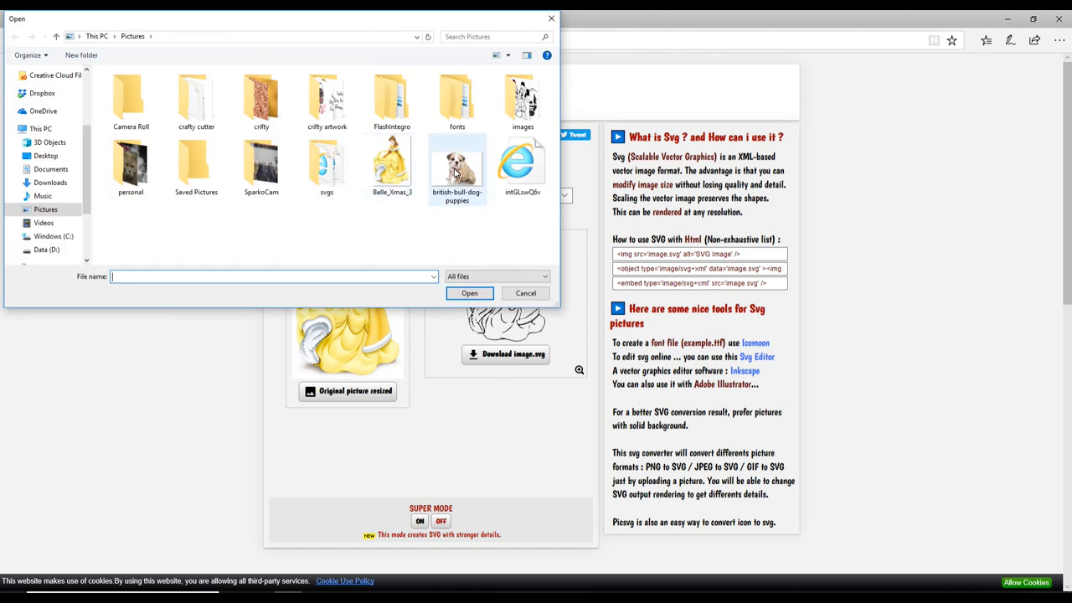
{"action": "left_click", "coordinate": [457, 160]}
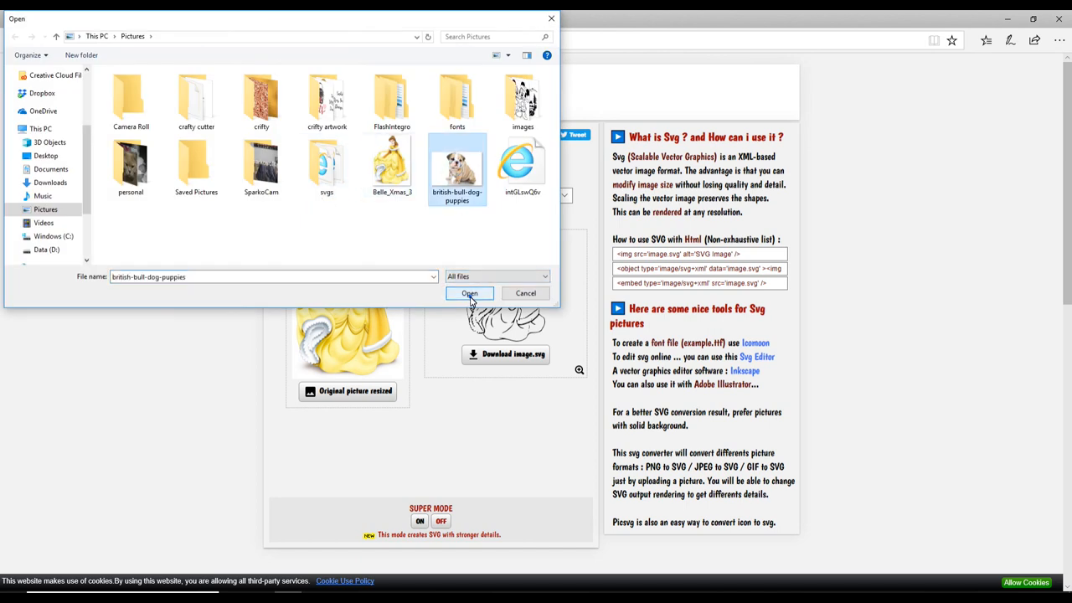
{"action": "left_click", "coordinate": [469, 294]}
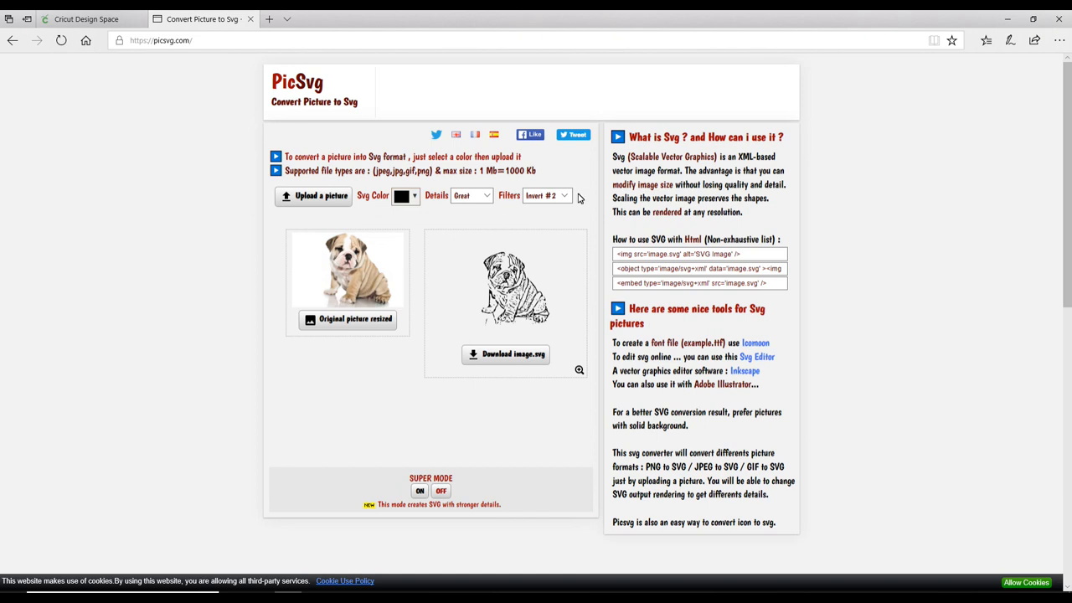
{"action": "left_click", "coordinate": [544, 195]}
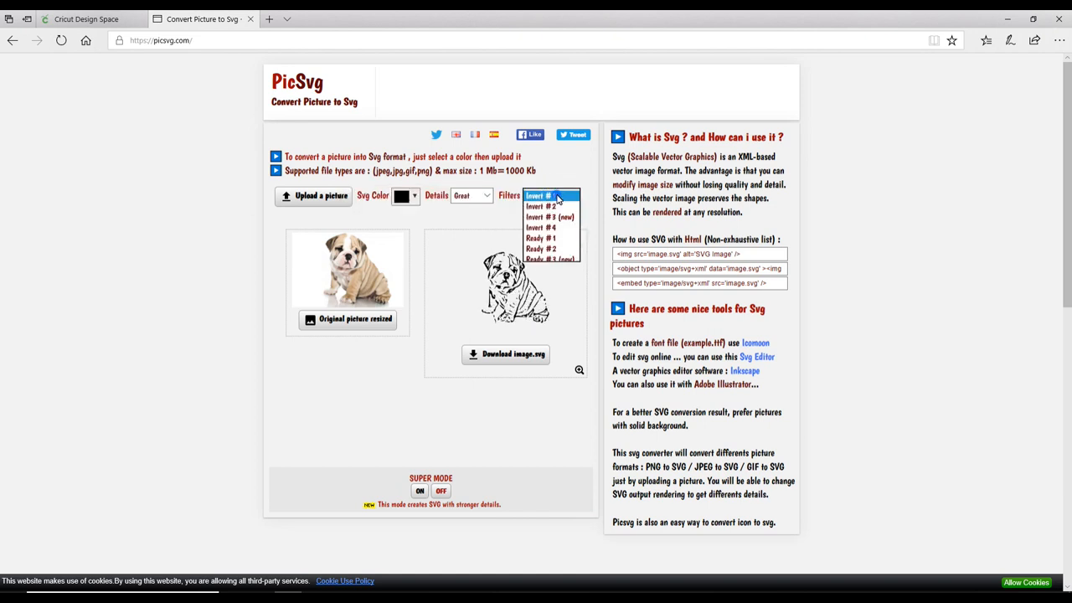
{"action": "left_click", "coordinate": [543, 185]}
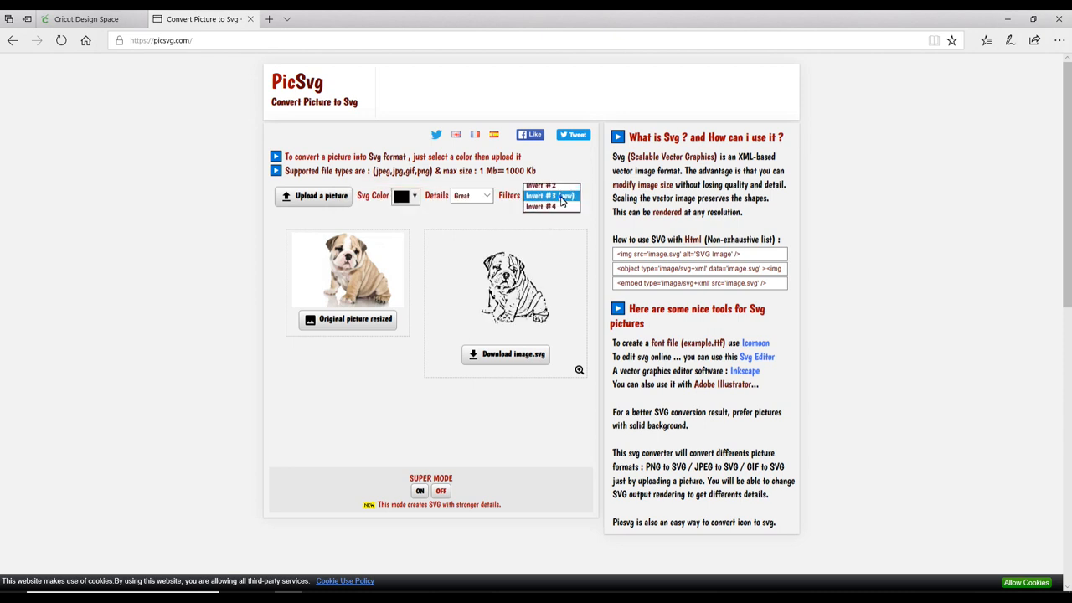
{"action": "left_click", "coordinate": [549, 206]}
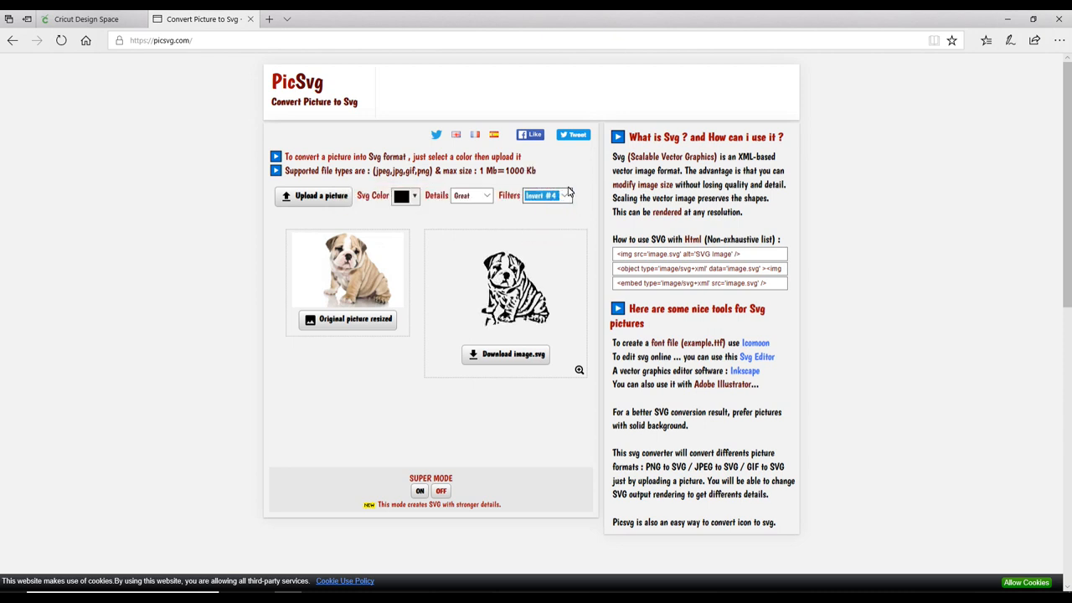
Step: Apply Invert #1 to the bulldog, download the SVG and open its folder
{"action": "left_click", "coordinate": [545, 195]}
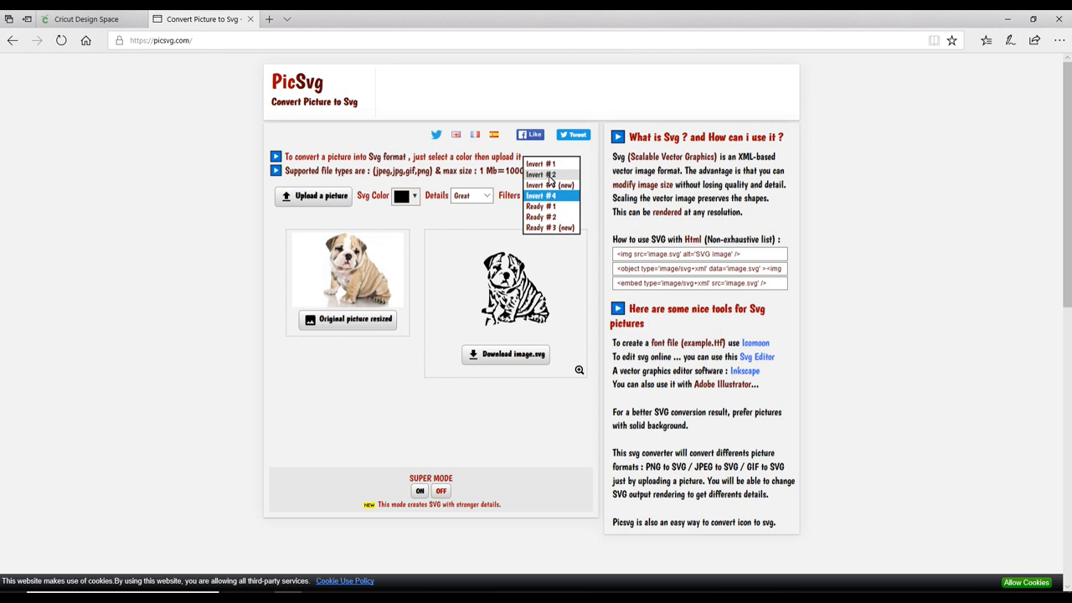
{"action": "left_click", "coordinate": [540, 163]}
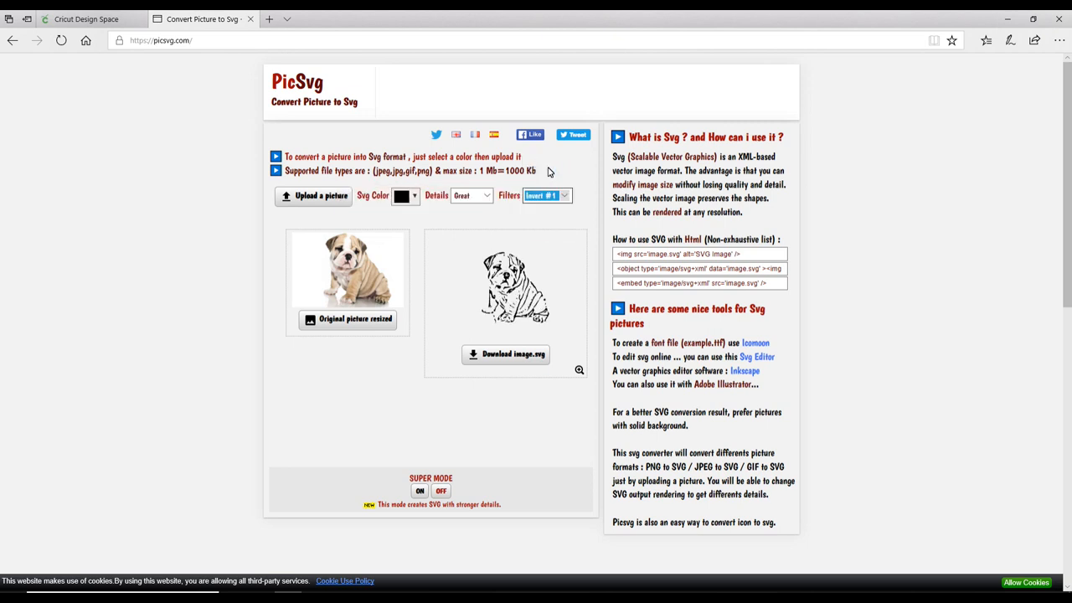
{"action": "left_click", "coordinate": [505, 354]}
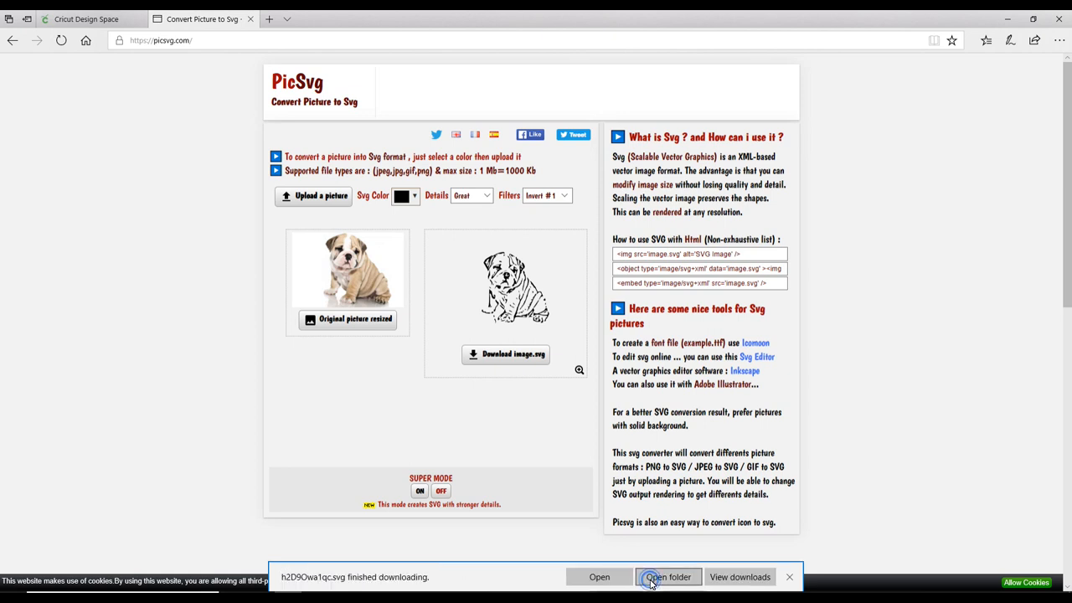
{"action": "left_click", "coordinate": [668, 577]}
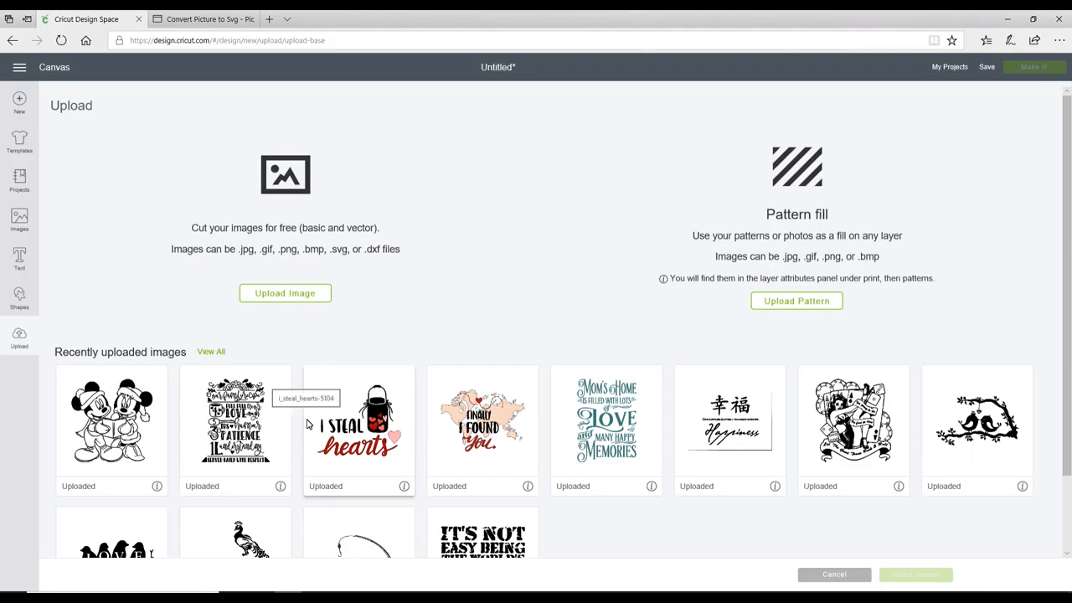
{"action": "mouse_move", "coordinate": [318, 293]}
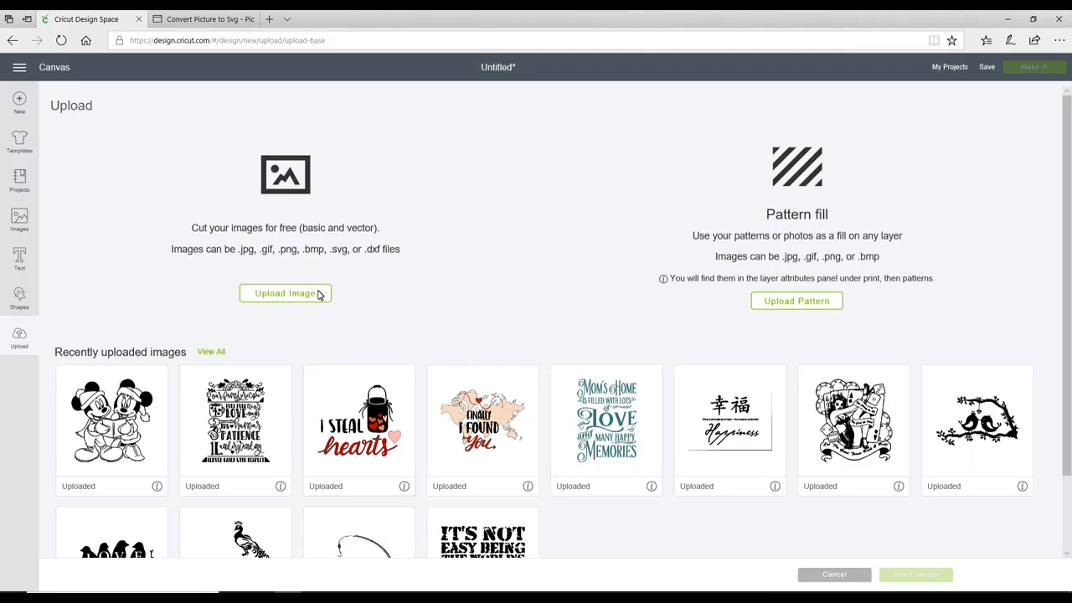
Step: Upload the h2D9Owa1qc bulldog SVG, save it, and insert it onto the canvas
{"action": "left_click", "coordinate": [285, 293]}
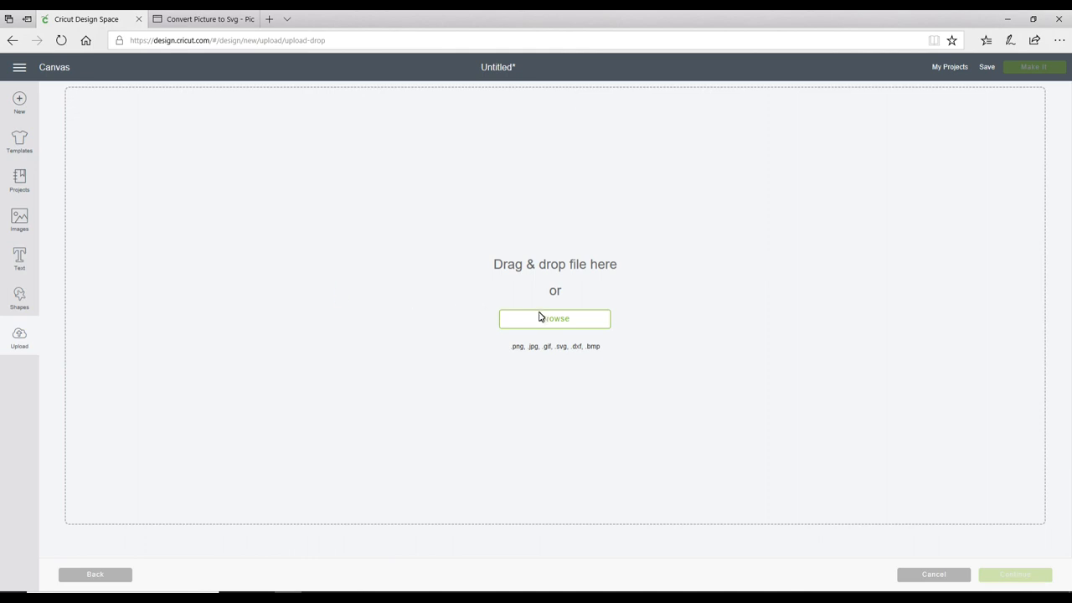
{"action": "left_click", "coordinate": [555, 318]}
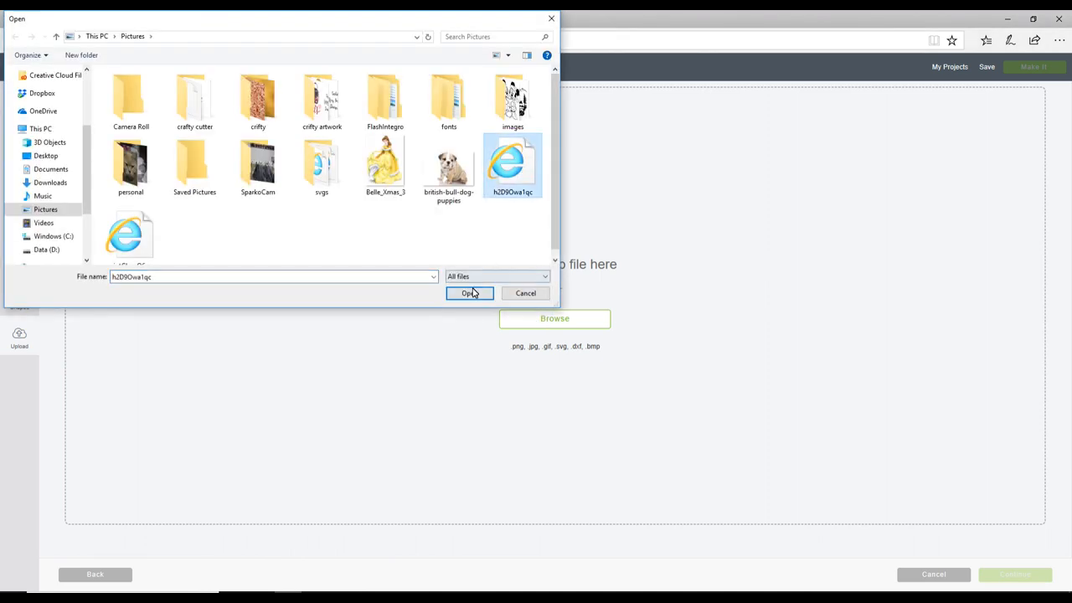
{"action": "left_click", "coordinate": [469, 294]}
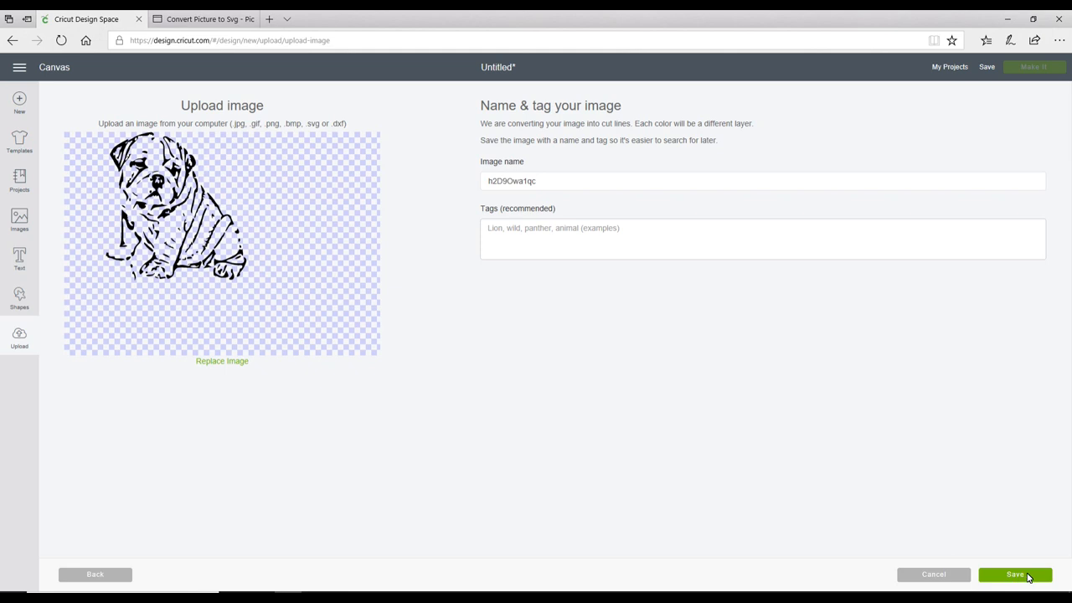
{"action": "left_click", "coordinate": [1015, 574]}
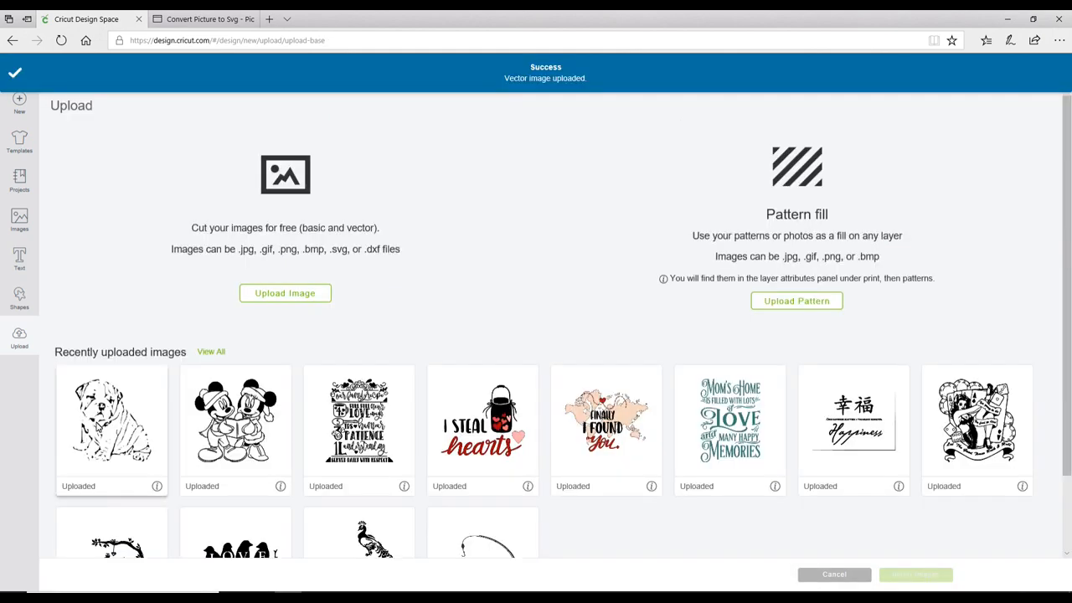
{"action": "left_click", "coordinate": [112, 419]}
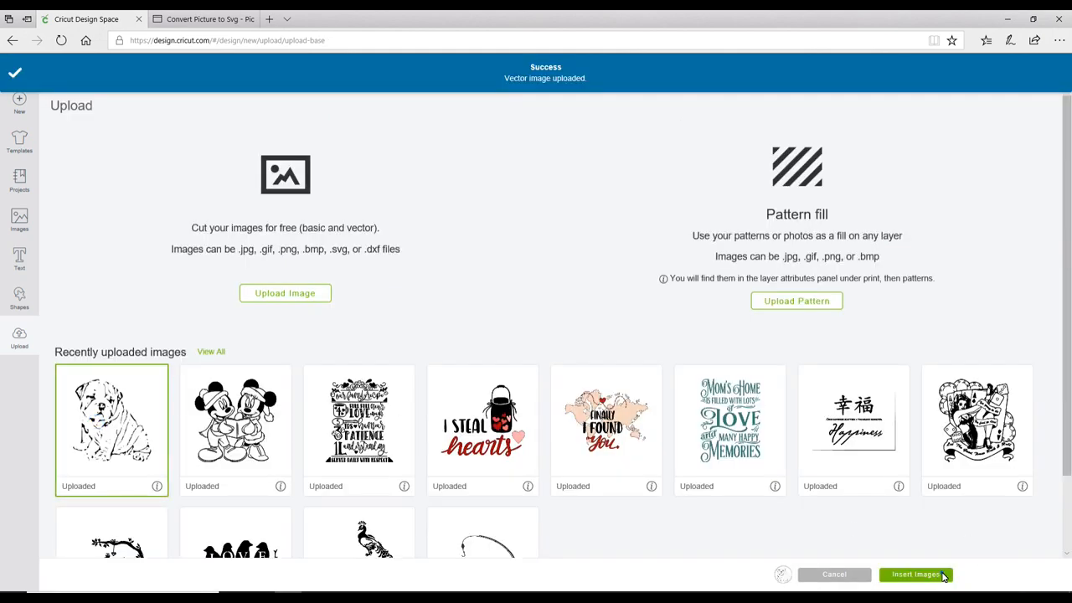
{"action": "left_click", "coordinate": [916, 575]}
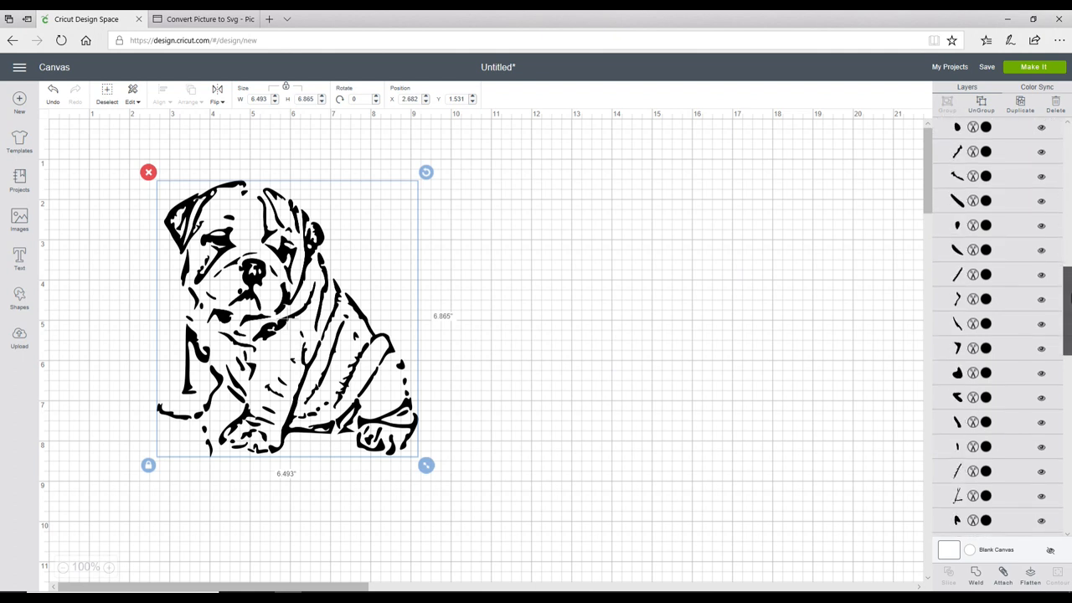
{"action": "scroll", "scroll_direction": "down", "scroll_amount": 3}
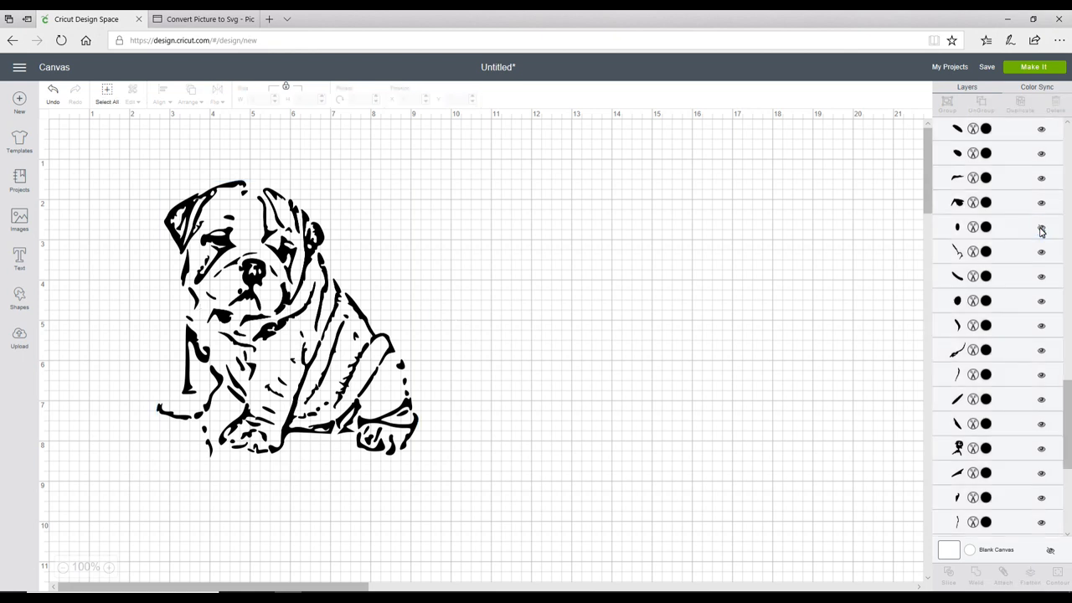
{"action": "left_click", "coordinate": [1041, 227]}
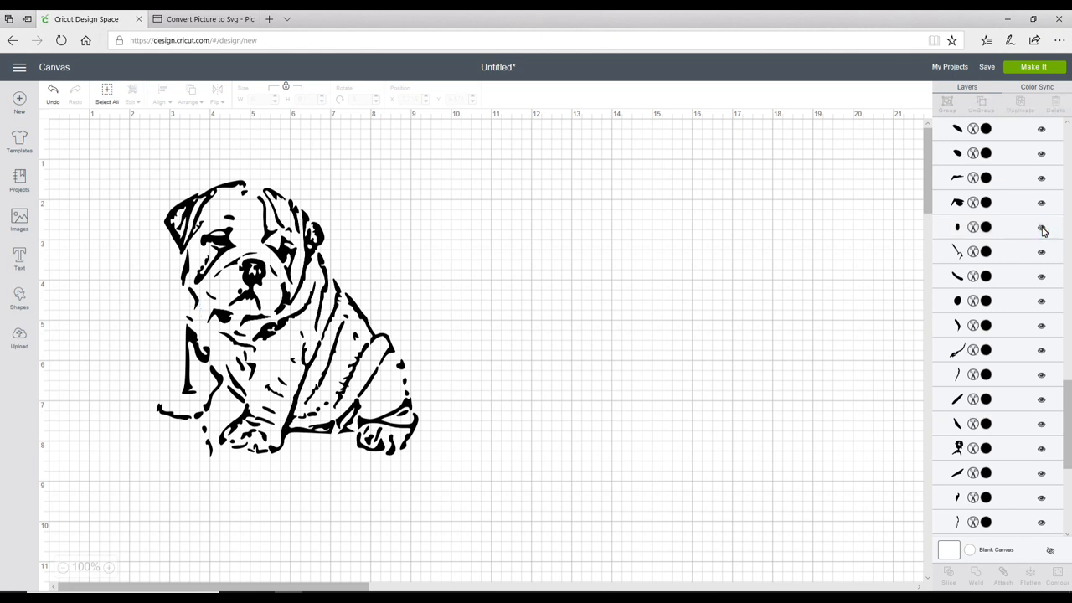
{"action": "left_click", "coordinate": [986, 227]}
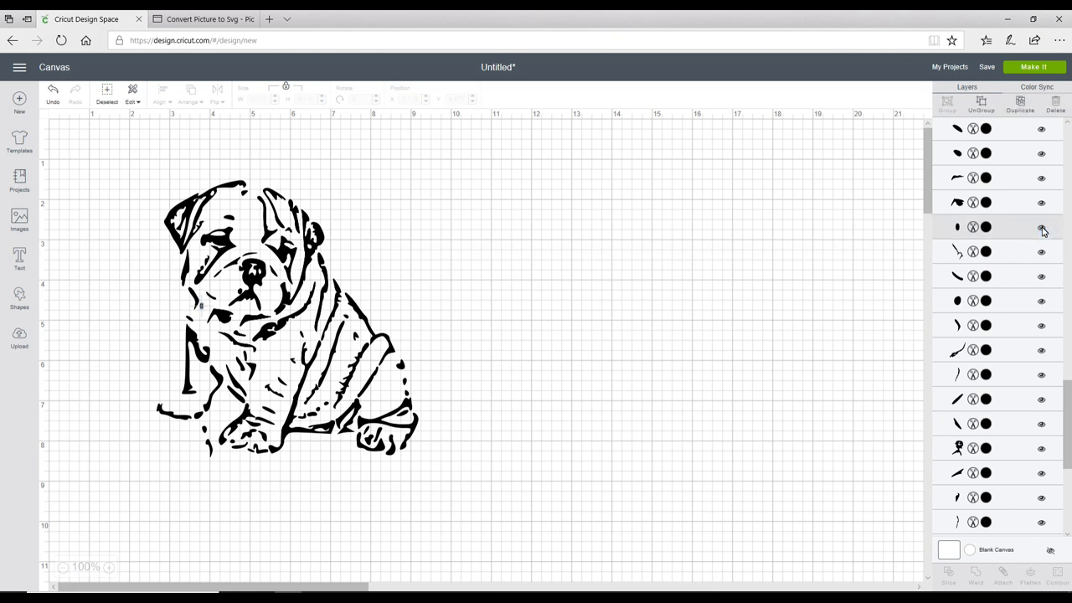
{"action": "scroll", "scroll_direction": "down", "scroll_amount": 3}
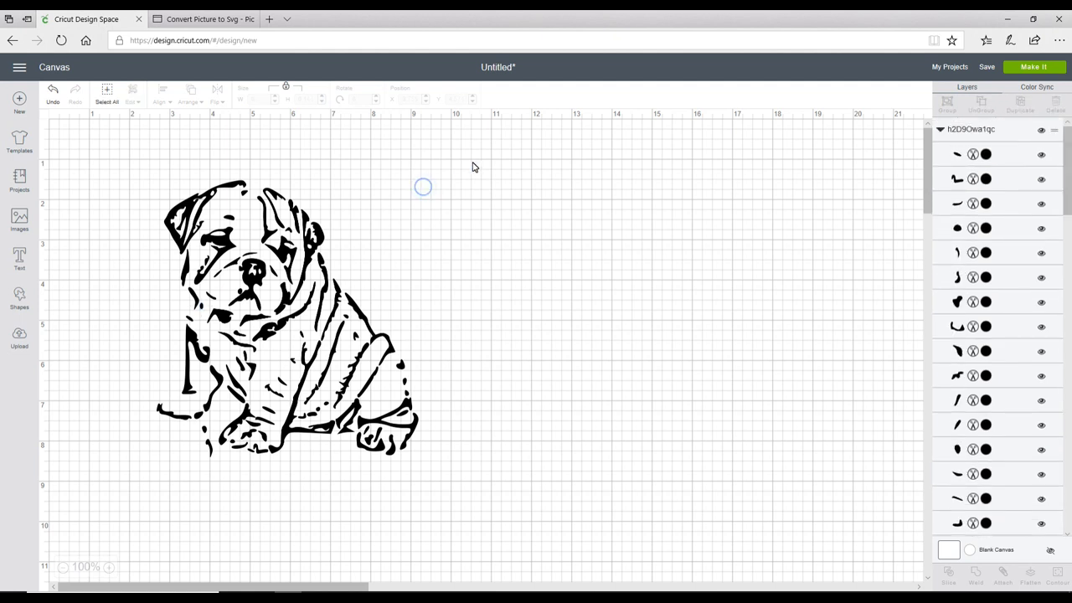
Step: Select all bulldog pieces and weld them into one Weld Result, then deselect
{"action": "left_click_drag", "start_coordinate": [423, 186], "coordinate": [470, 164]}
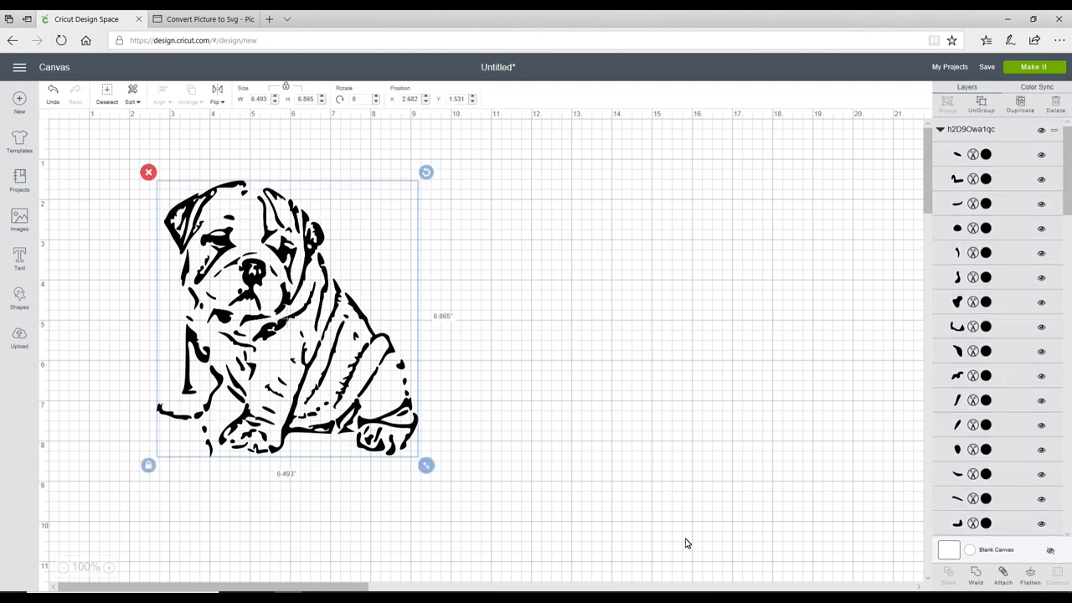
{"action": "left_click", "coordinate": [975, 576]}
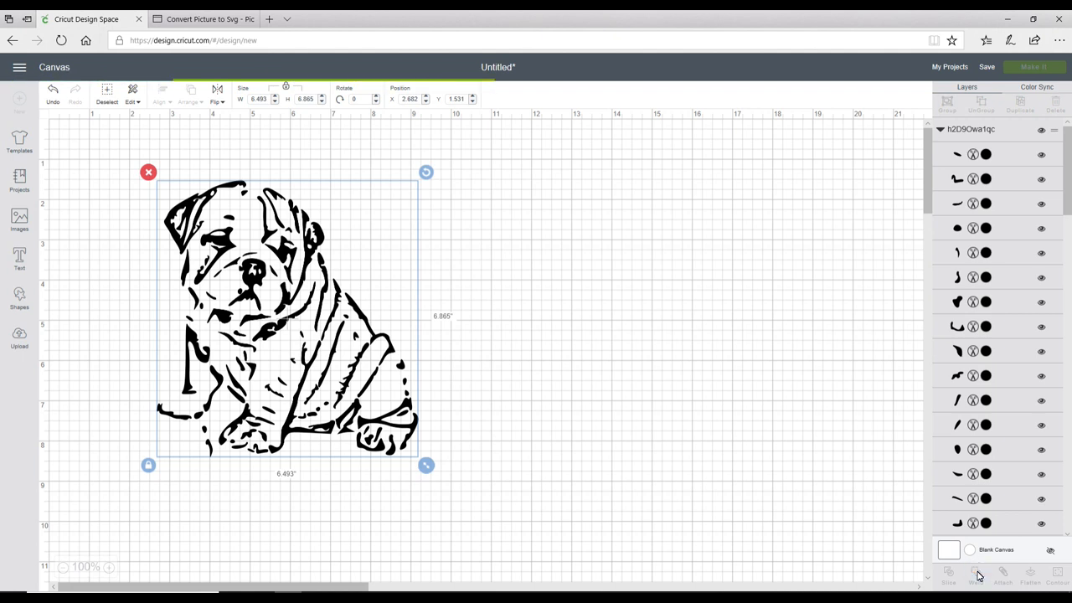
{"action": "mouse_move", "coordinate": [384, 271]}
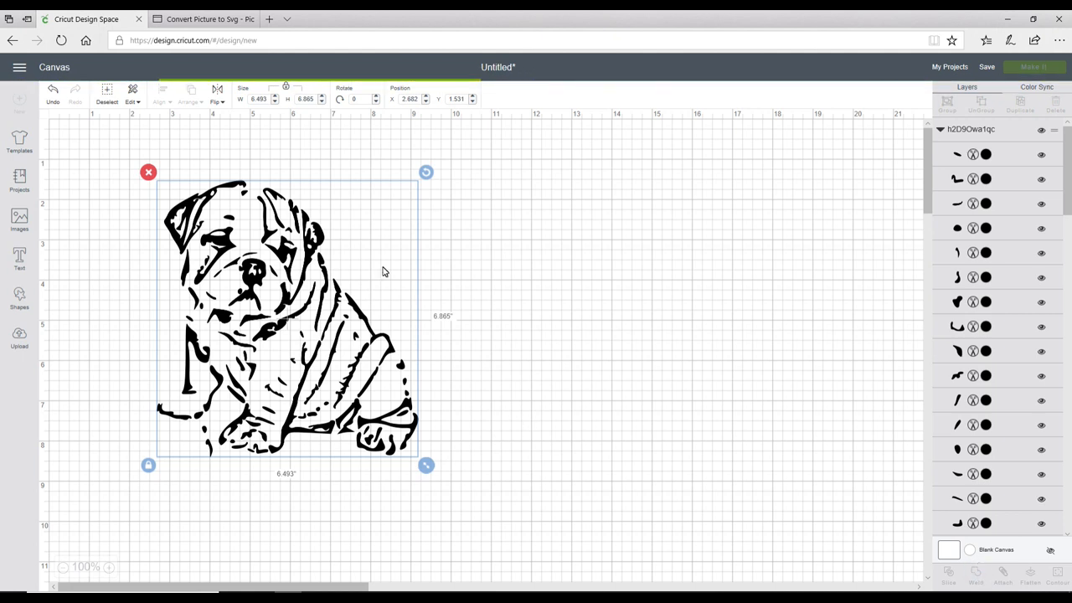
{"action": "left_click", "coordinate": [974, 572]}
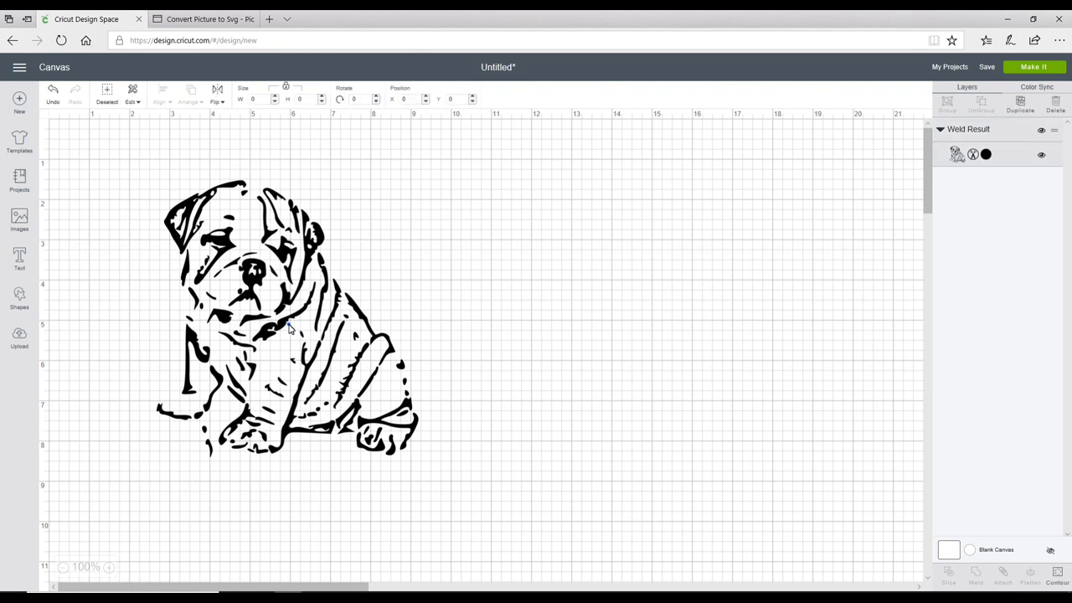
{"action": "left_click", "coordinate": [289, 327]}
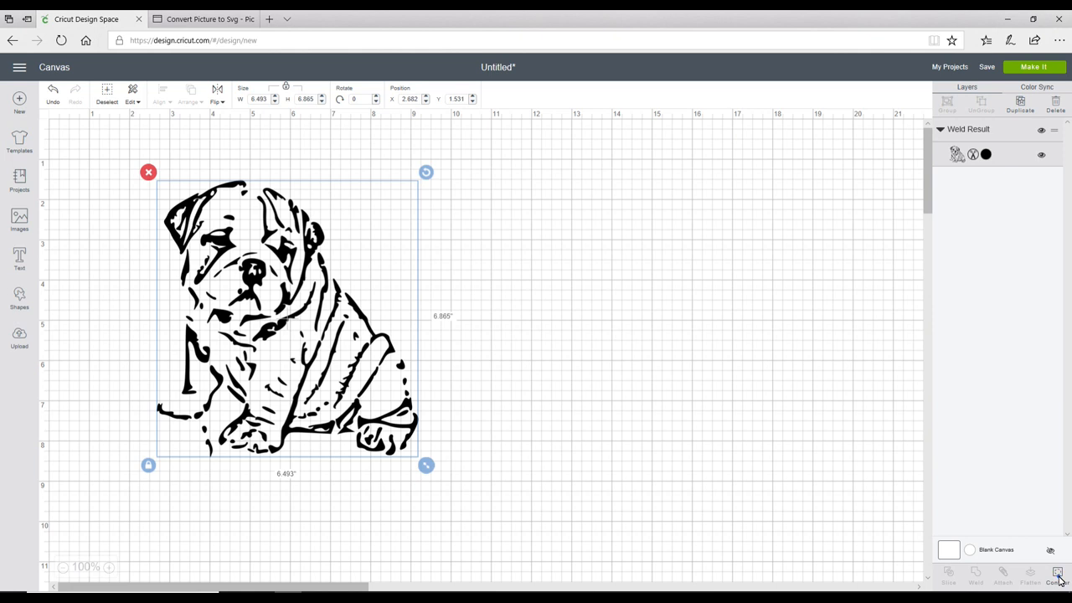
Step: Open Hide Contour on the welded bulldog and toggle the nose piece's cut off and back on
{"action": "left_click", "coordinate": [1058, 575]}
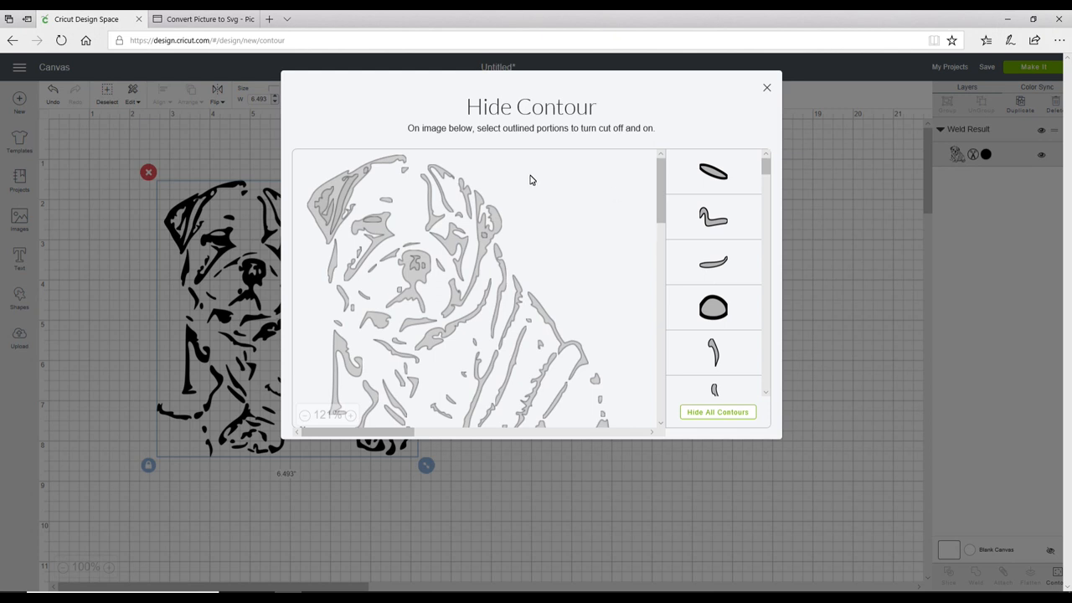
{"action": "mouse_move", "coordinate": [657, 211]}
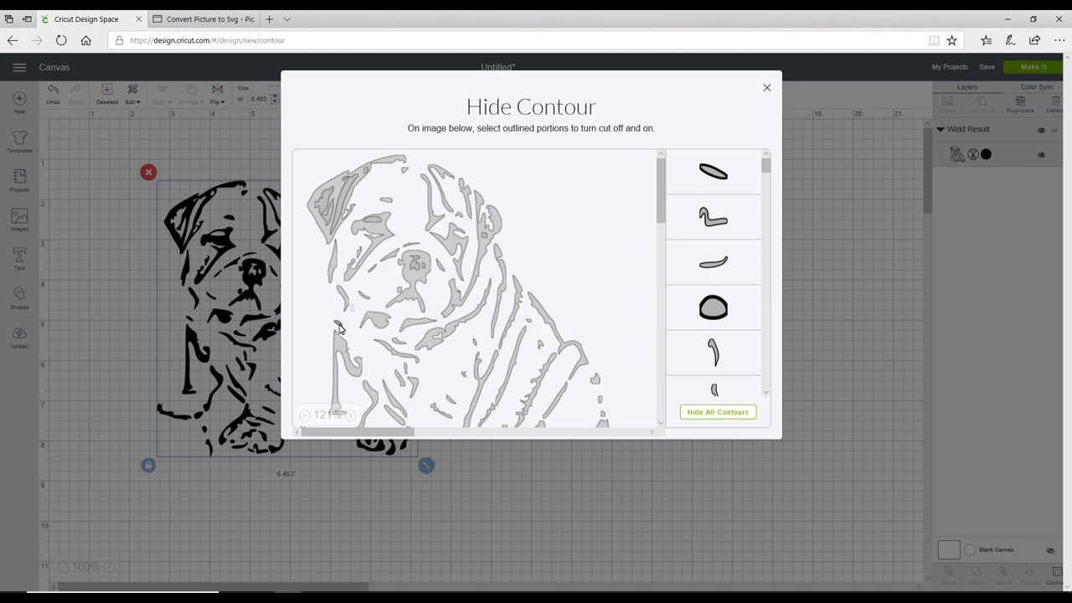
{"action": "mouse_move", "coordinate": [339, 327]}
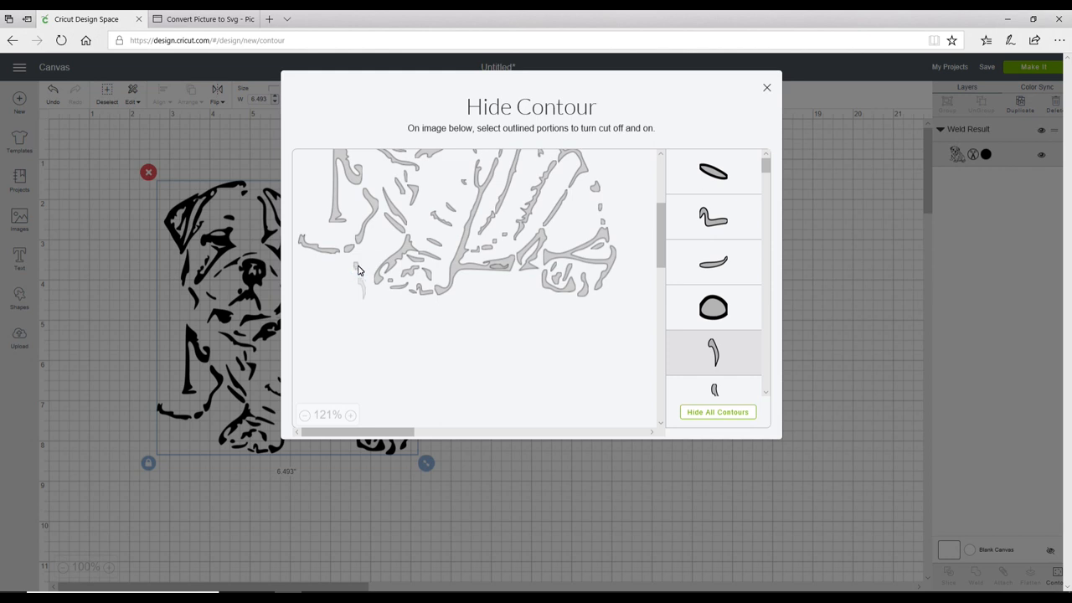
{"action": "left_click_drag", "start_coordinate": [660, 167], "coordinate": [659, 264]}
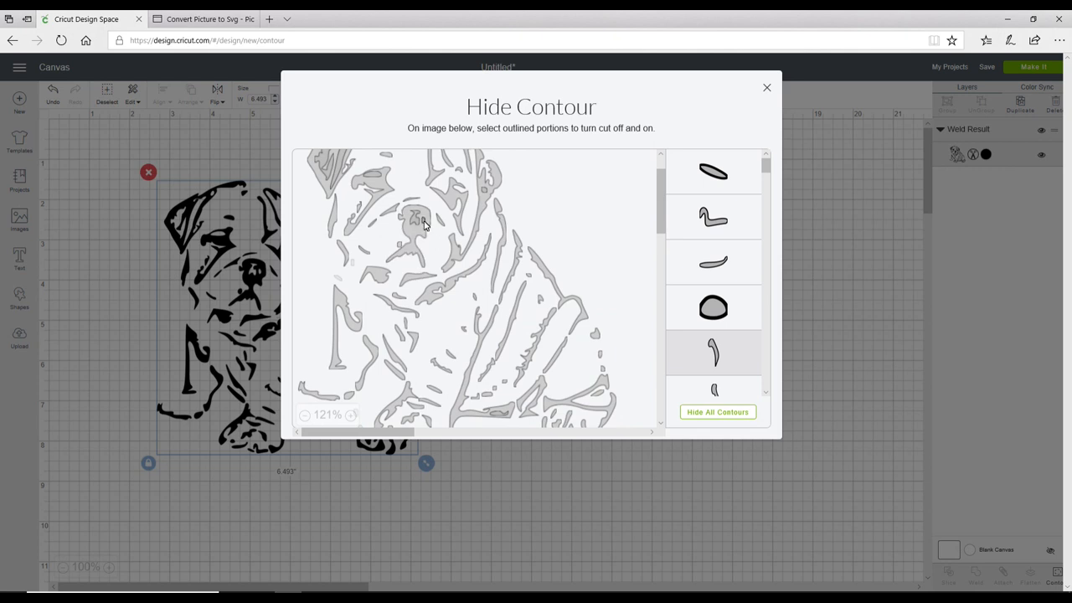
{"action": "mouse_move", "coordinate": [293, 270]}
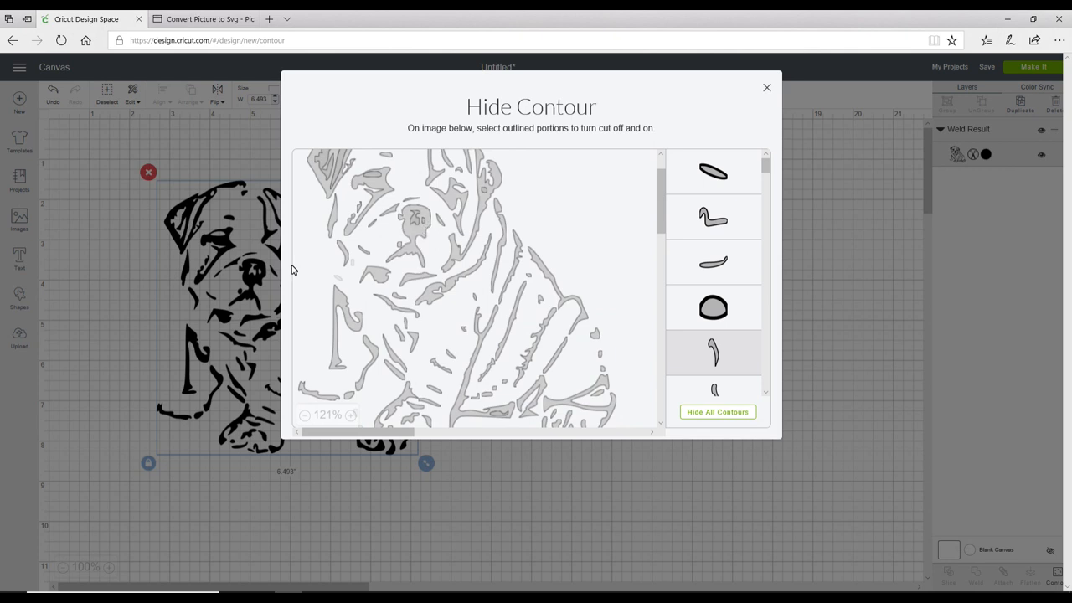
{"action": "left_click", "coordinate": [414, 226]}
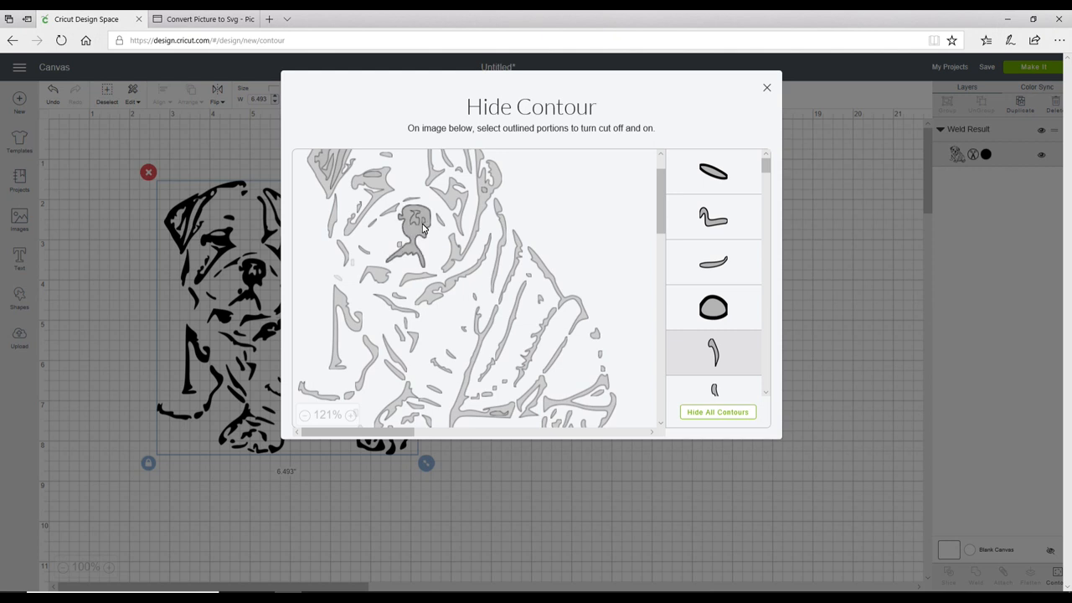
{"action": "left_click", "coordinate": [412, 224]}
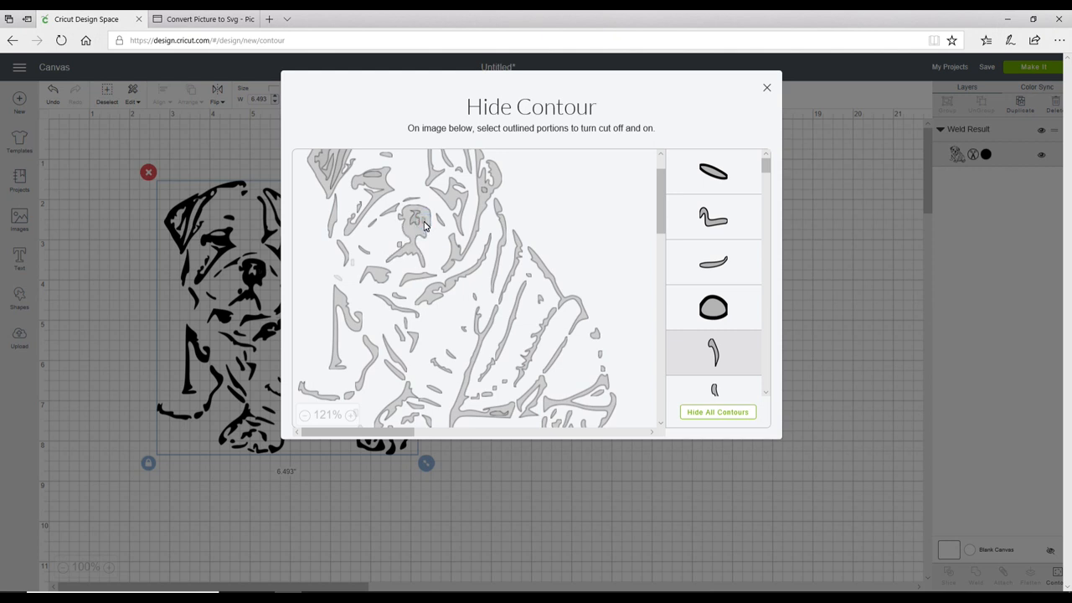
{"action": "mouse_move", "coordinate": [261, 275]}
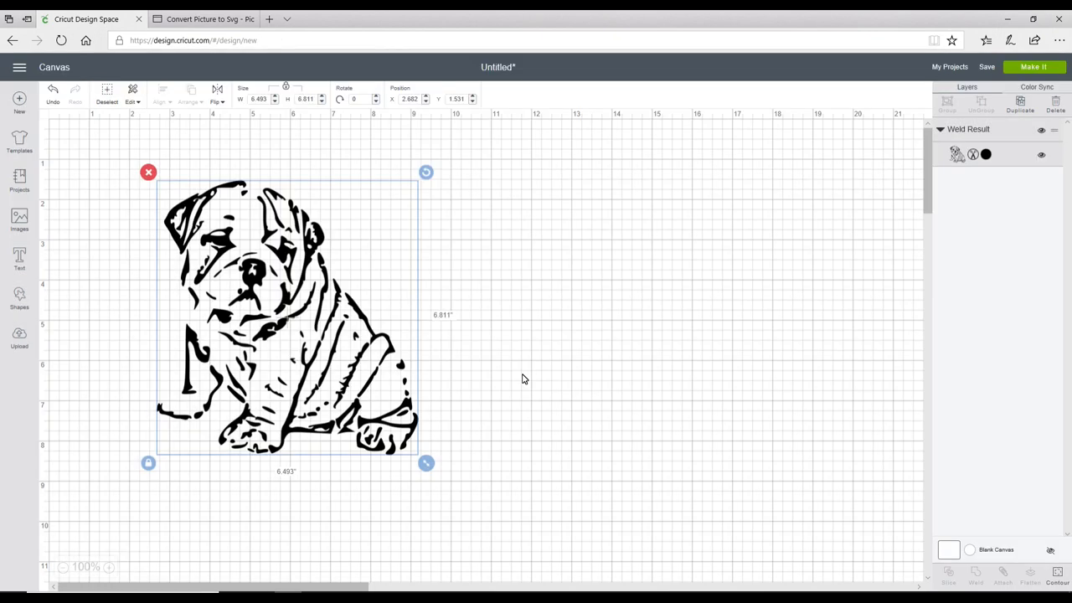
{"action": "mouse_move", "coordinate": [170, 363]}
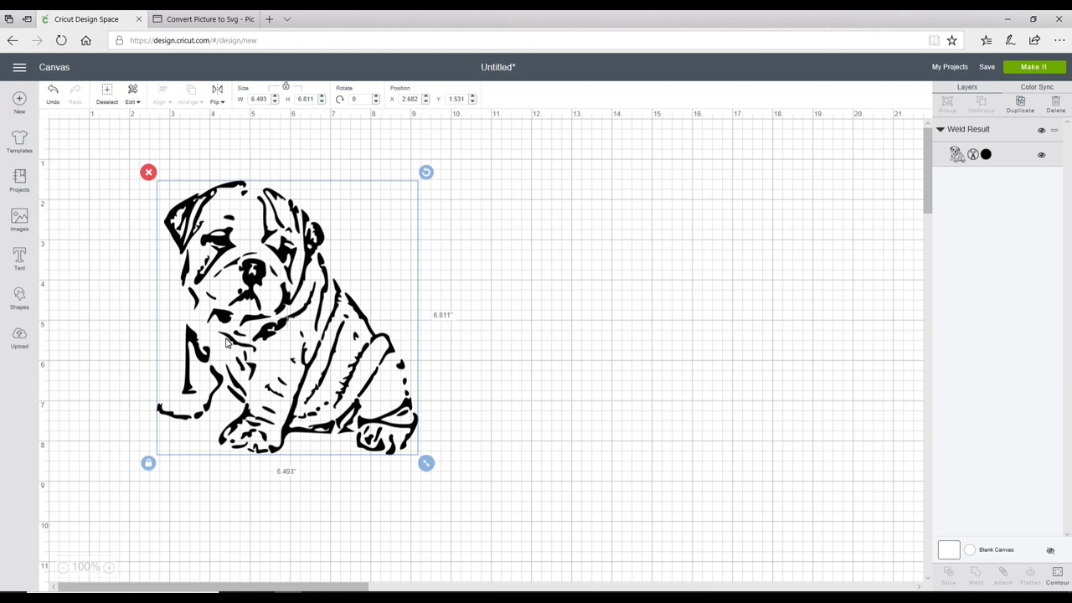
{"action": "mouse_move", "coordinate": [345, 374]}
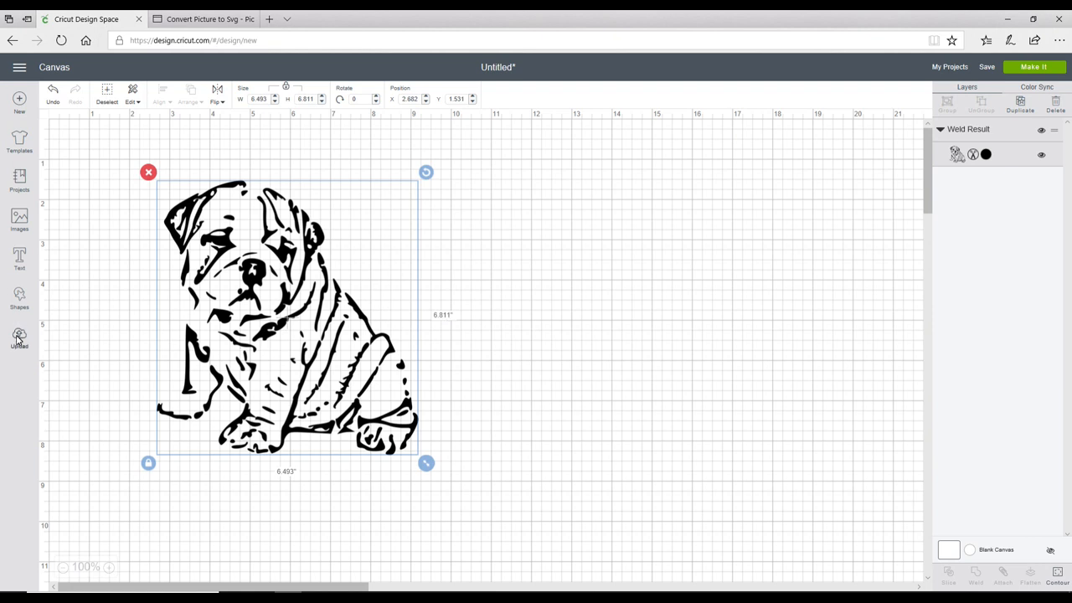
Step: Go to the Upload page from the left toolbar
{"action": "left_click", "coordinate": [20, 339]}
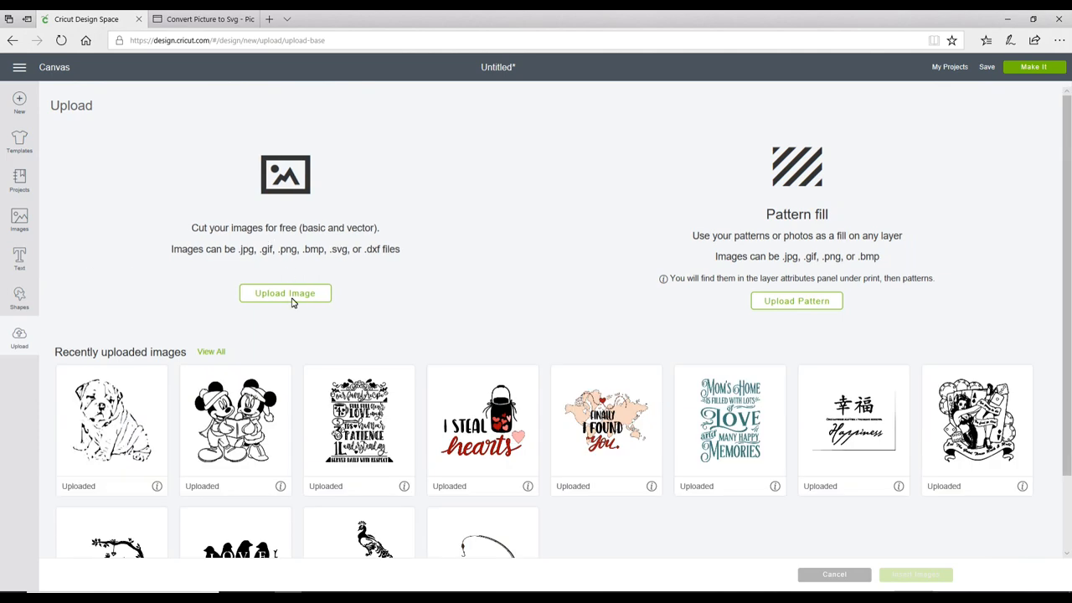
Step: Browse for the Belle princess SVG, save it, and insert it beside the bulldog
{"action": "left_click", "coordinate": [284, 293]}
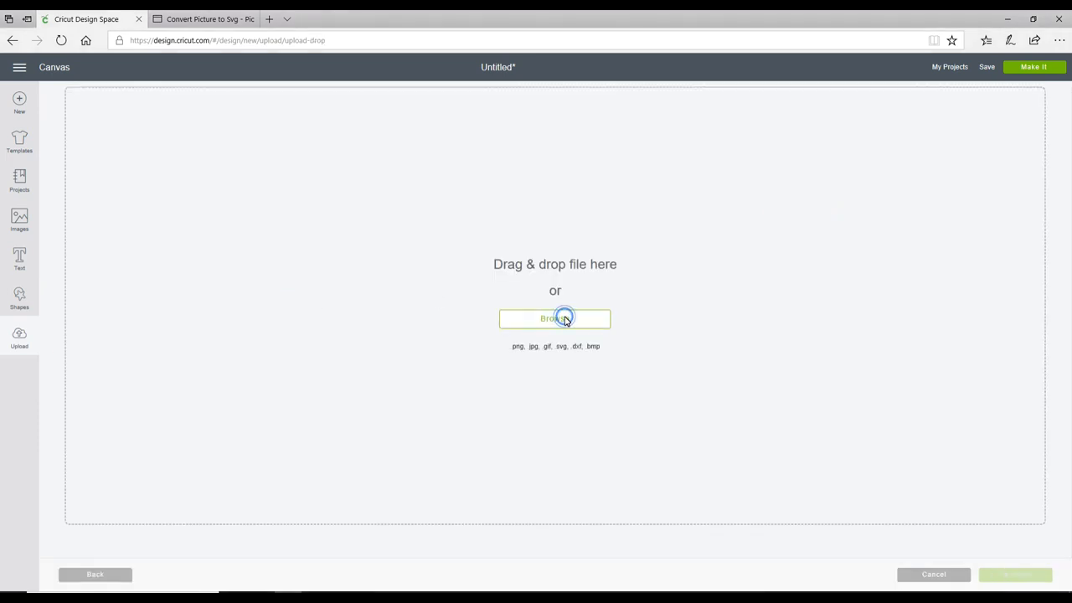
{"action": "left_click", "coordinate": [554, 318]}
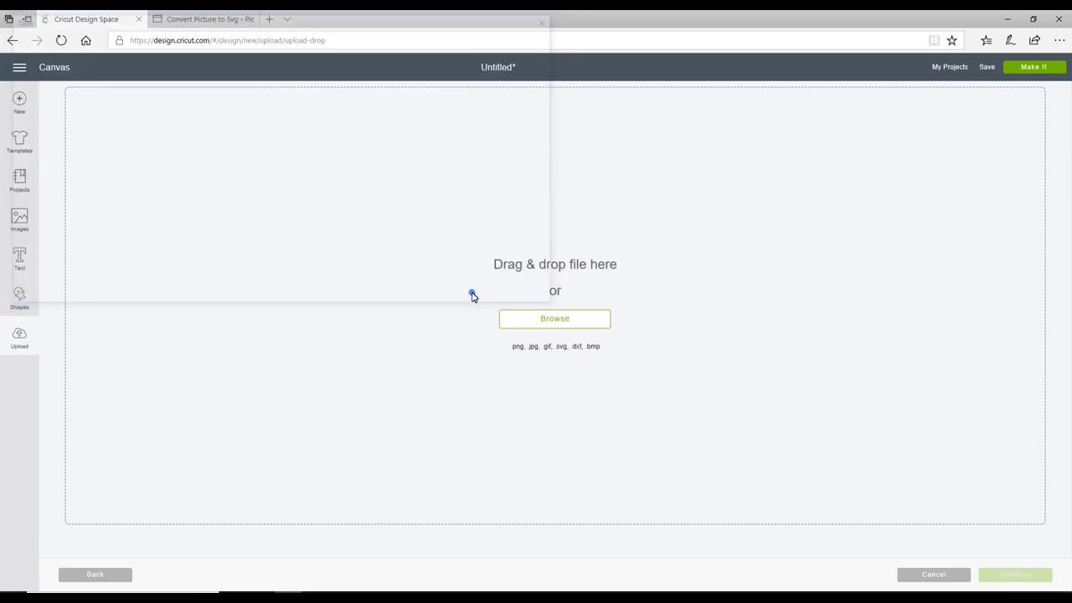
{"action": "left_click", "coordinate": [554, 318]}
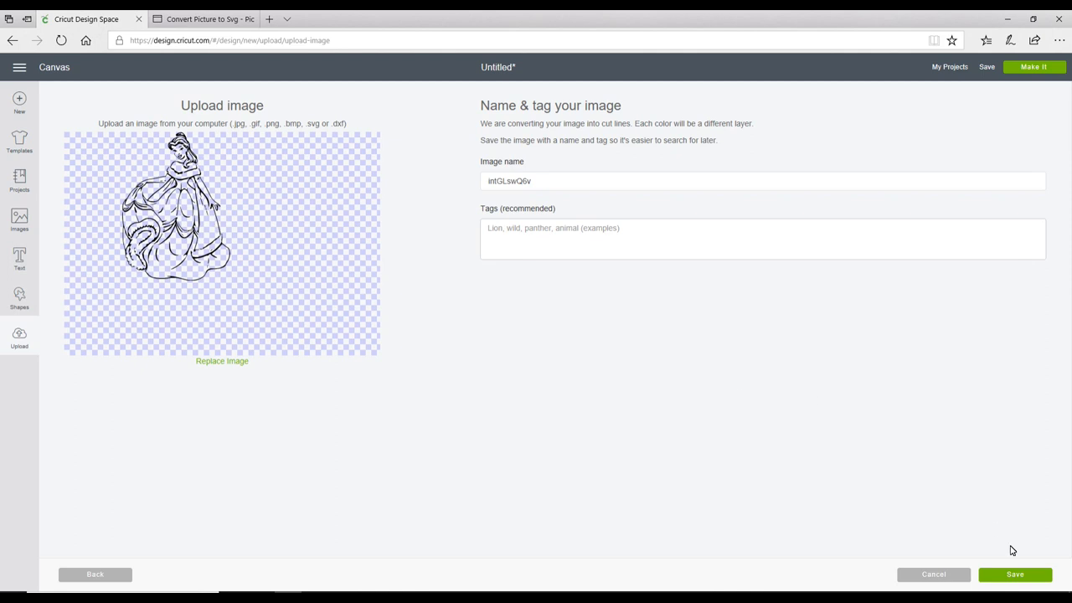
{"action": "left_click", "coordinate": [1015, 573]}
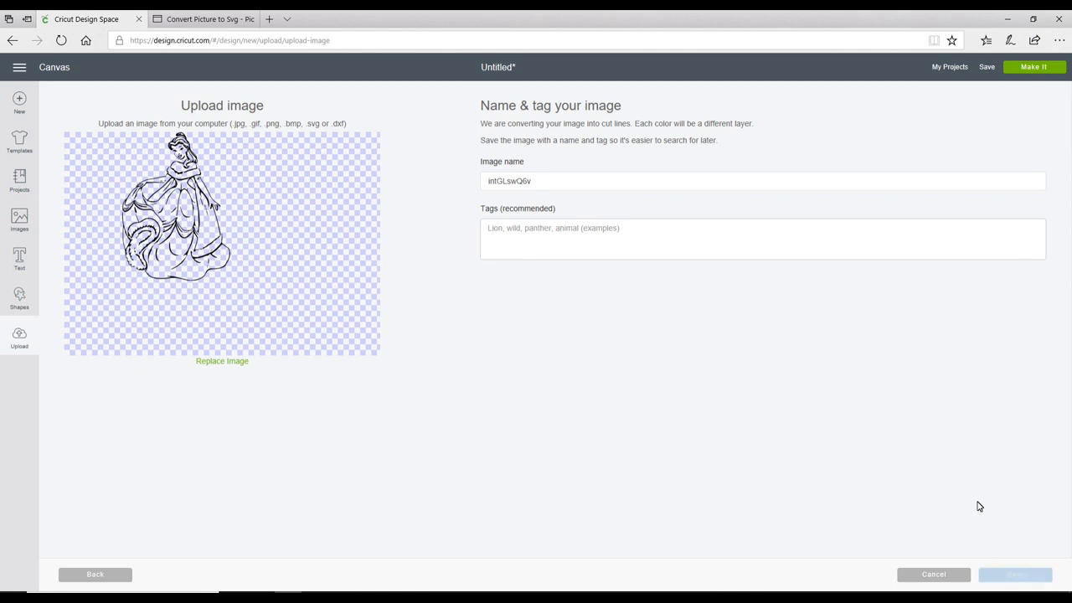
{"action": "left_click", "coordinate": [1014, 574]}
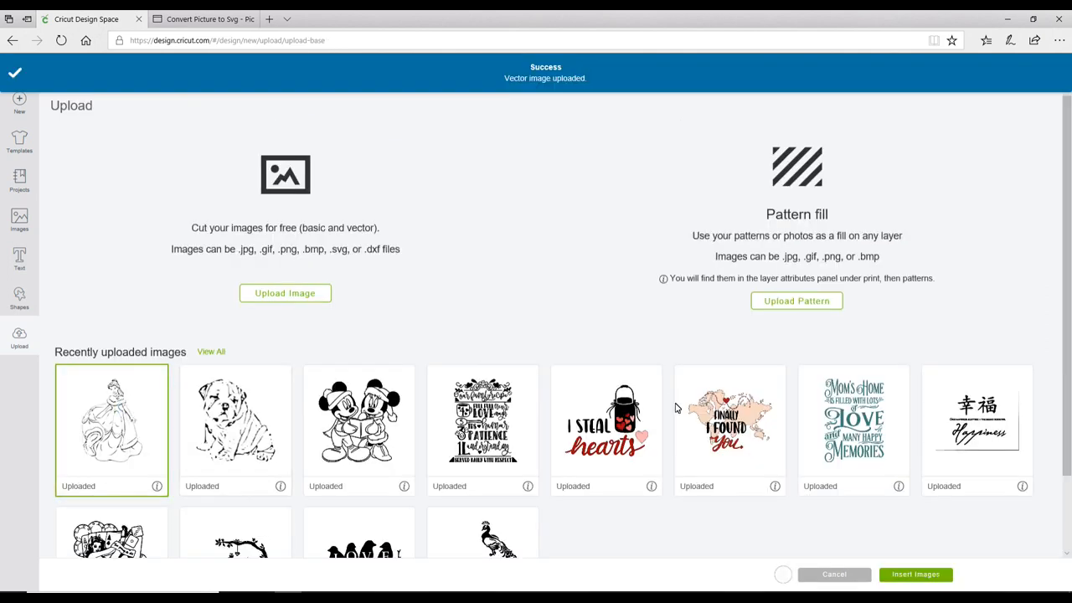
{"action": "left_click", "coordinate": [915, 573]}
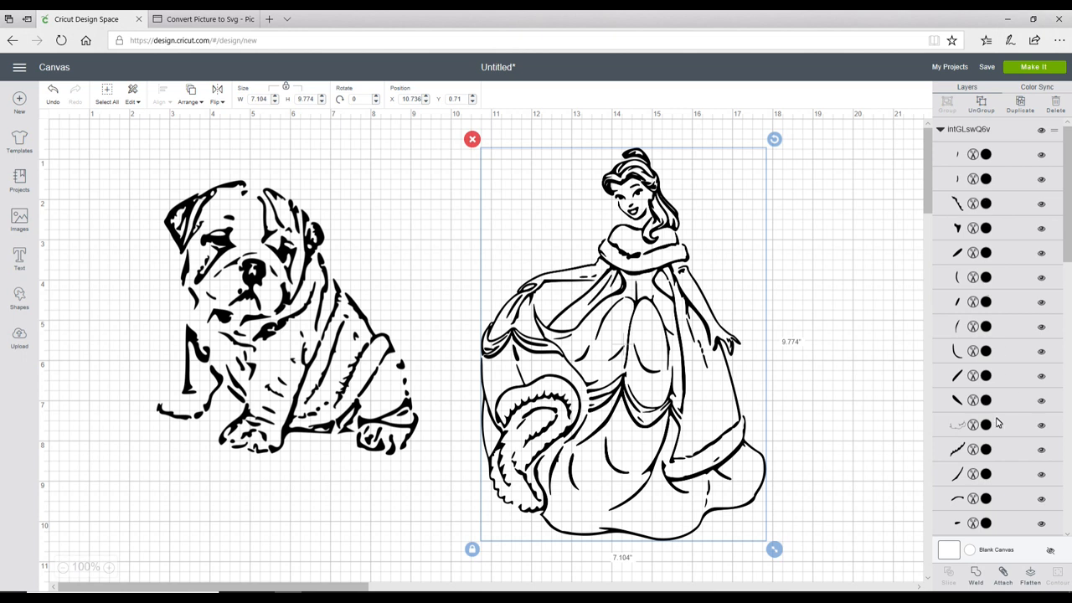
{"action": "mouse_move", "coordinate": [1018, 495]}
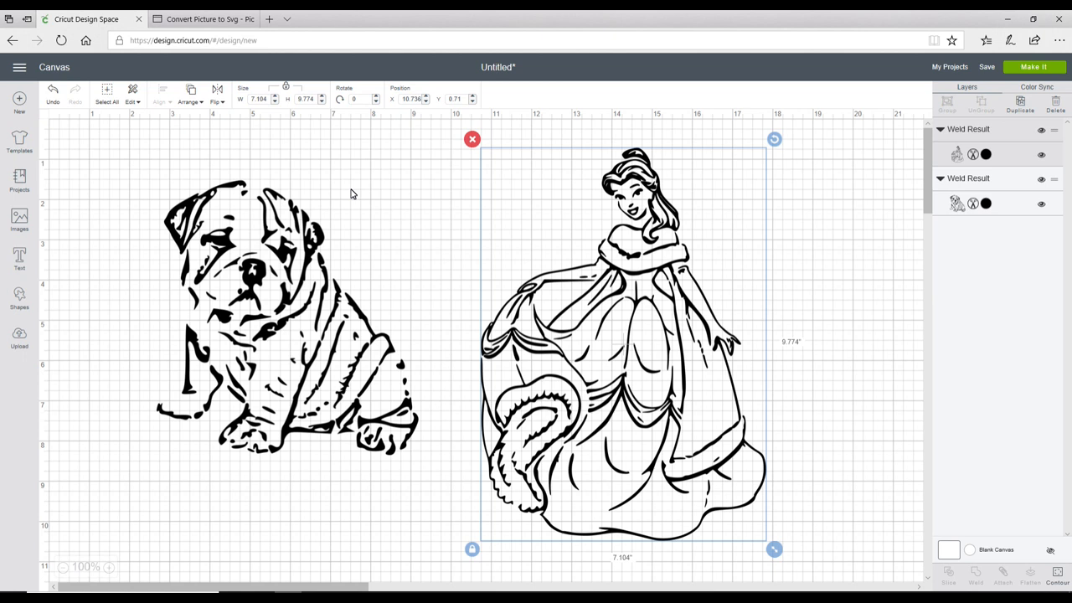
{"action": "mouse_move", "coordinate": [912, 482]}
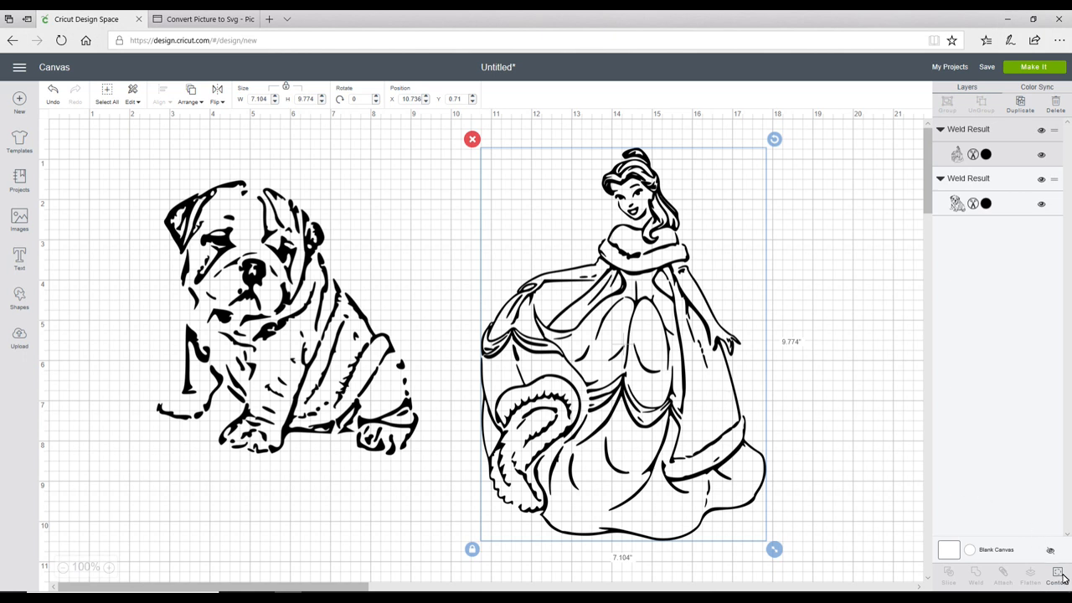
{"action": "mouse_move", "coordinate": [740, 357]}
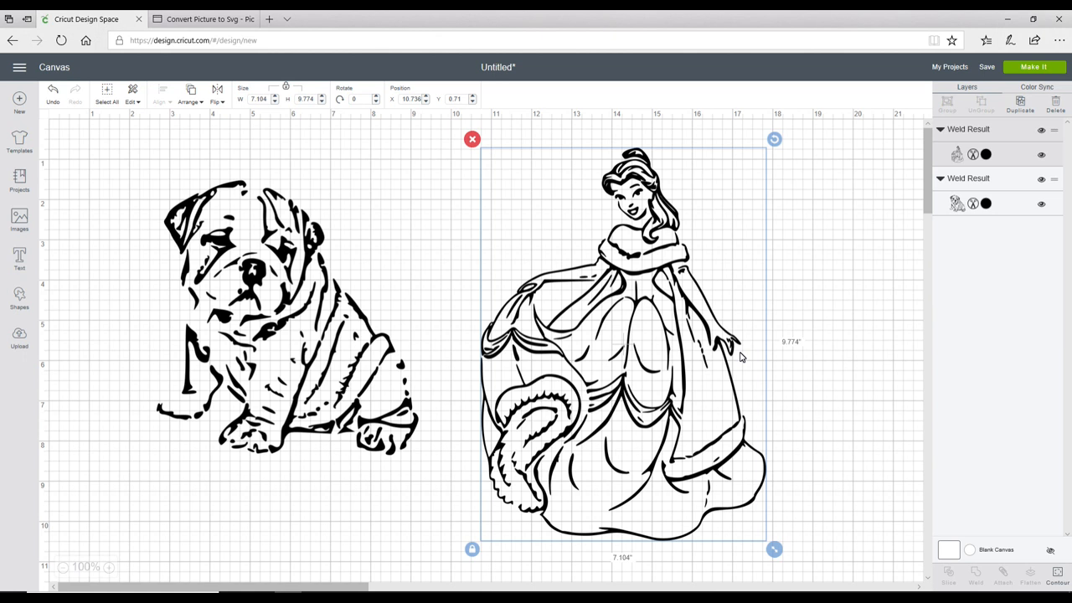